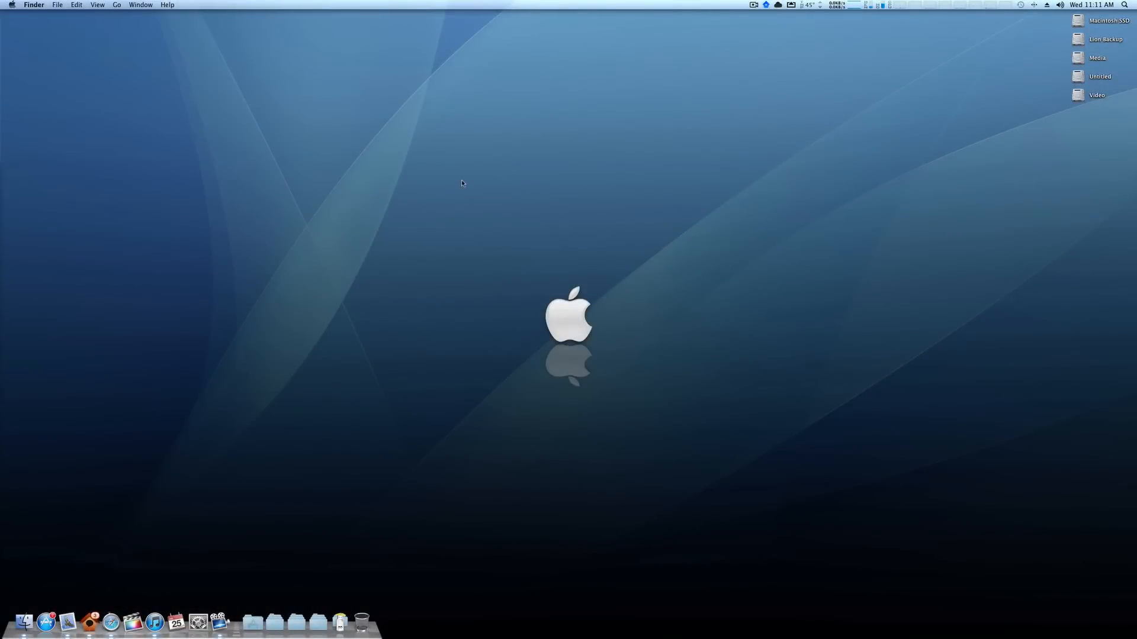
mouse_move(175, 621)
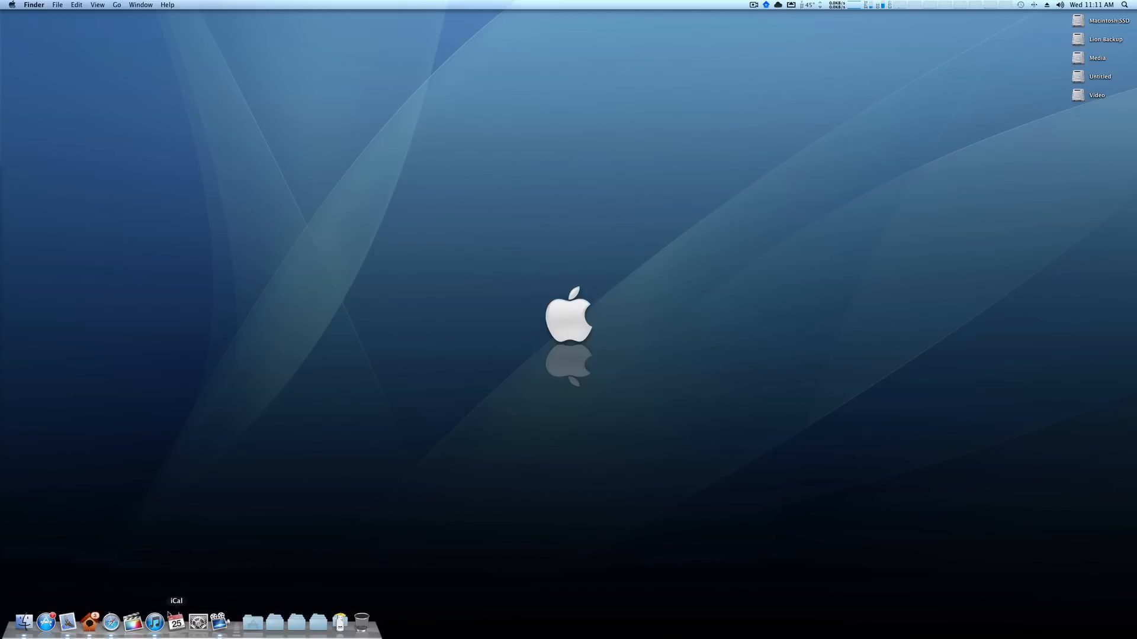
mouse_move(565, 255)
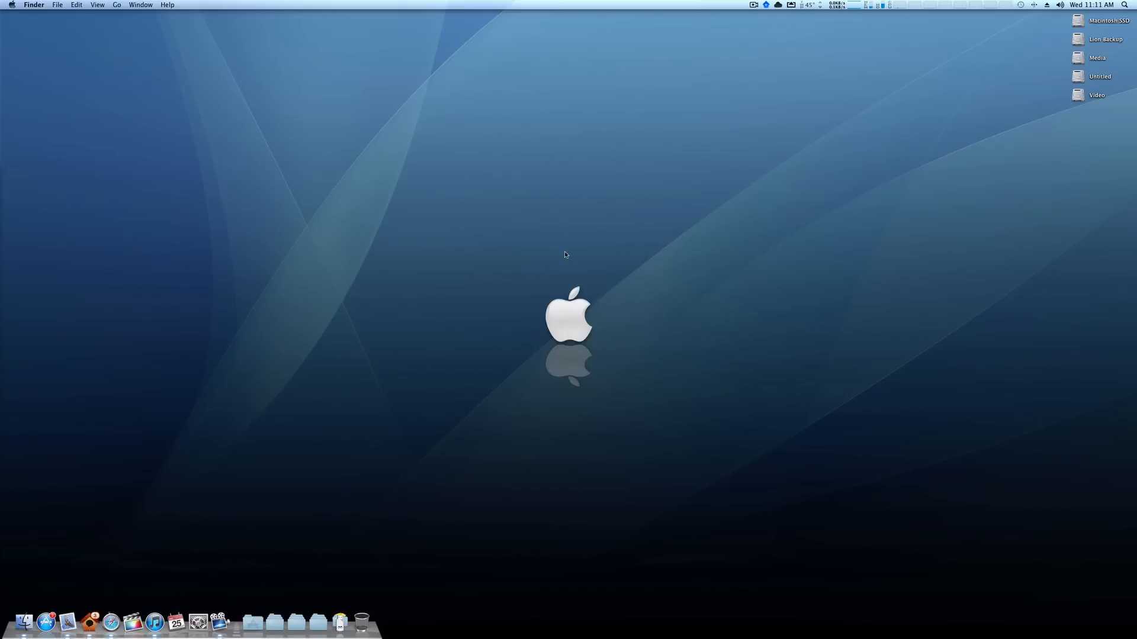
mouse_move(577, 259)
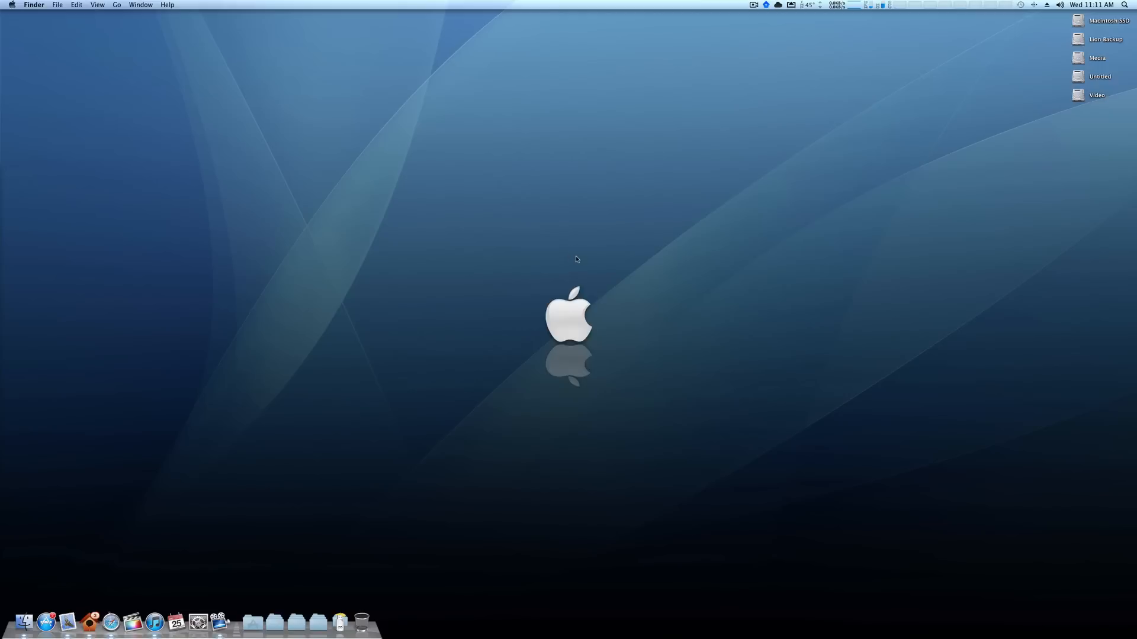
mouse_move(702, 201)
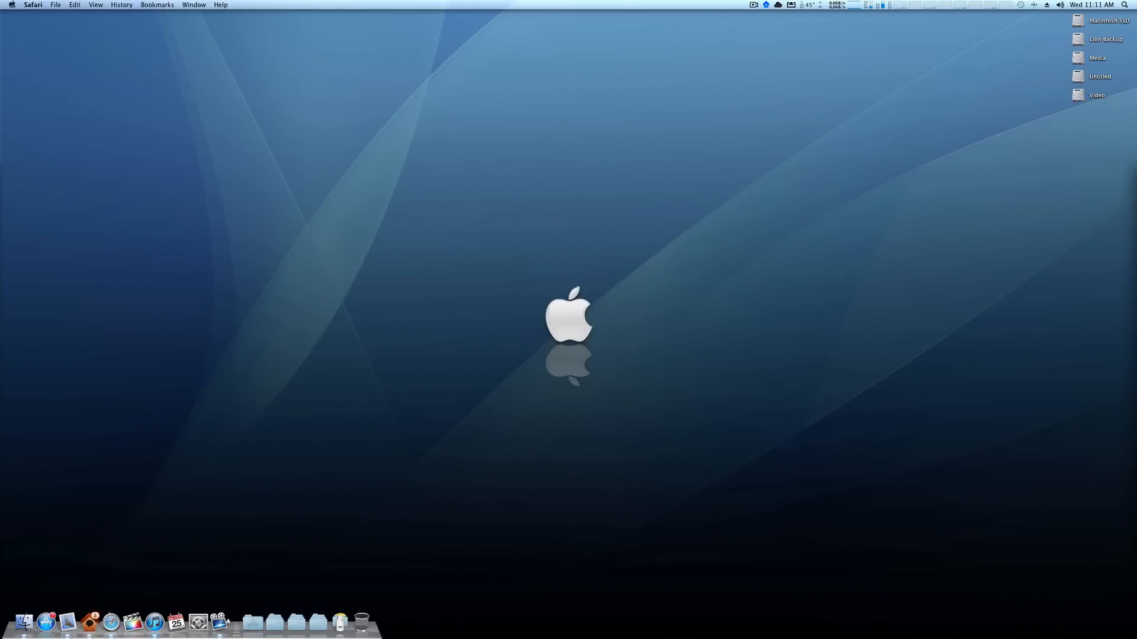
mouse_move(135, 507)
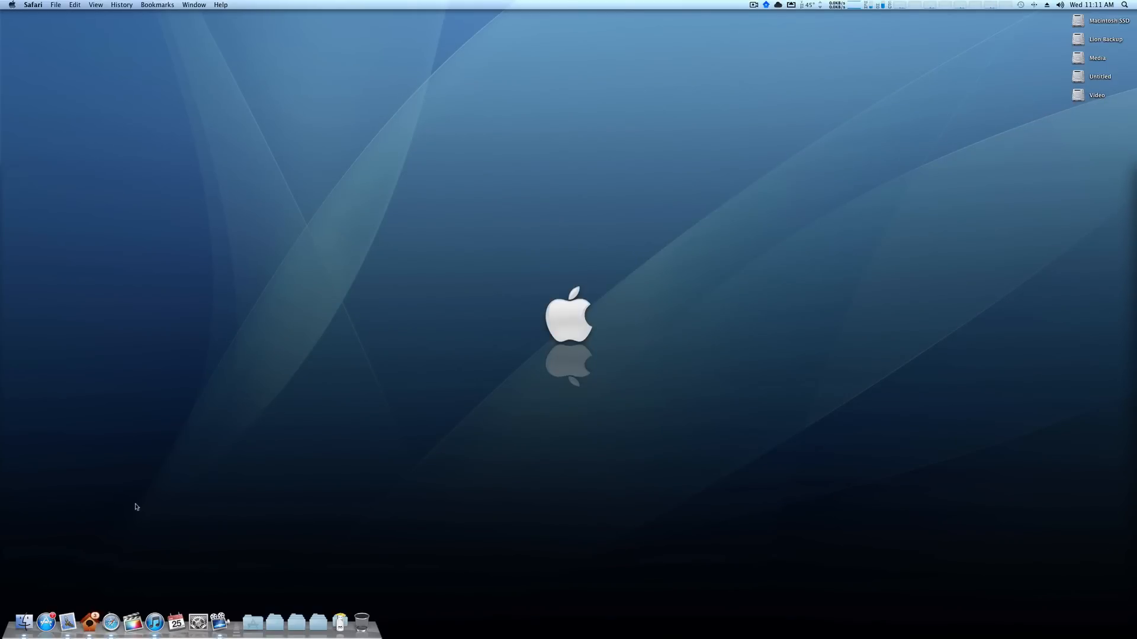
- Launch the App Store from the Dock and bring up the OS X Mountain Lion product page
click(46, 622)
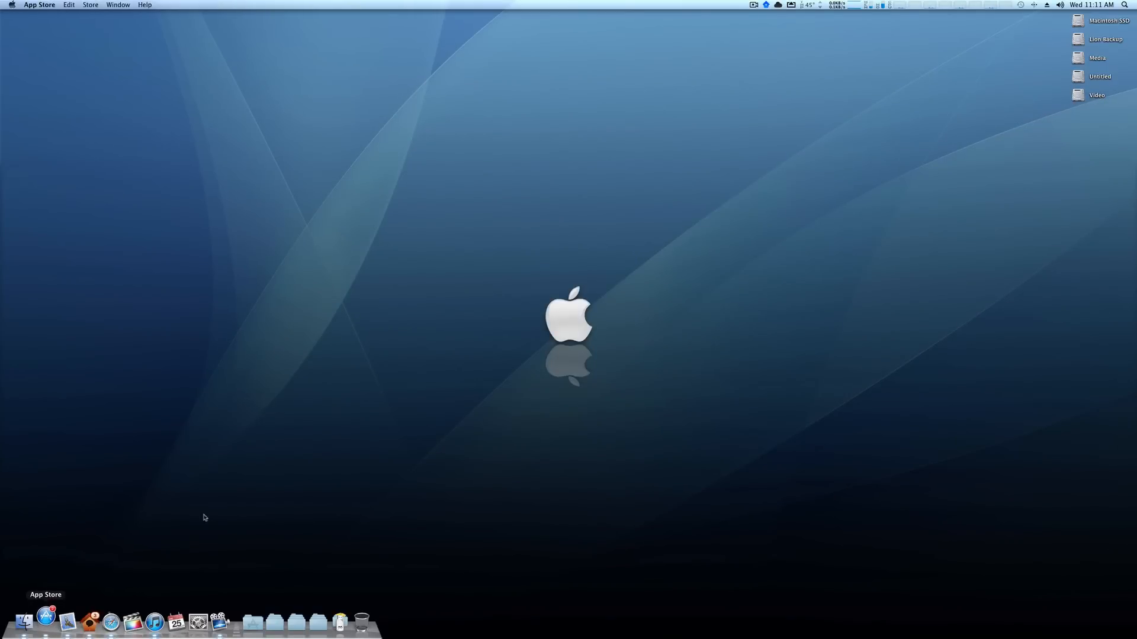
click(45, 622)
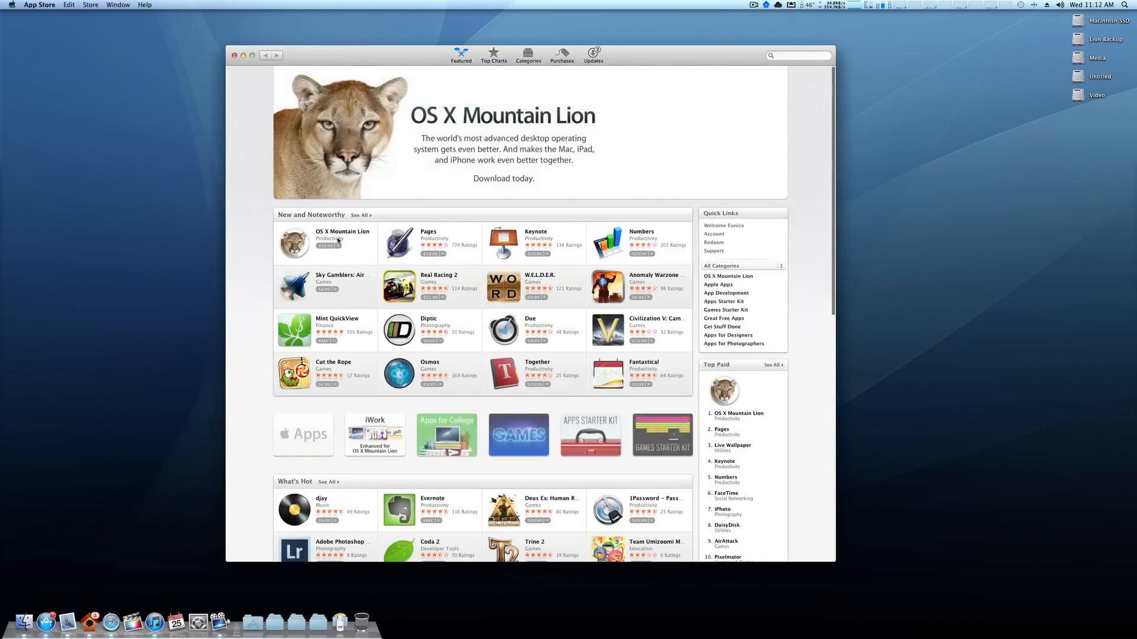
click(295, 242)
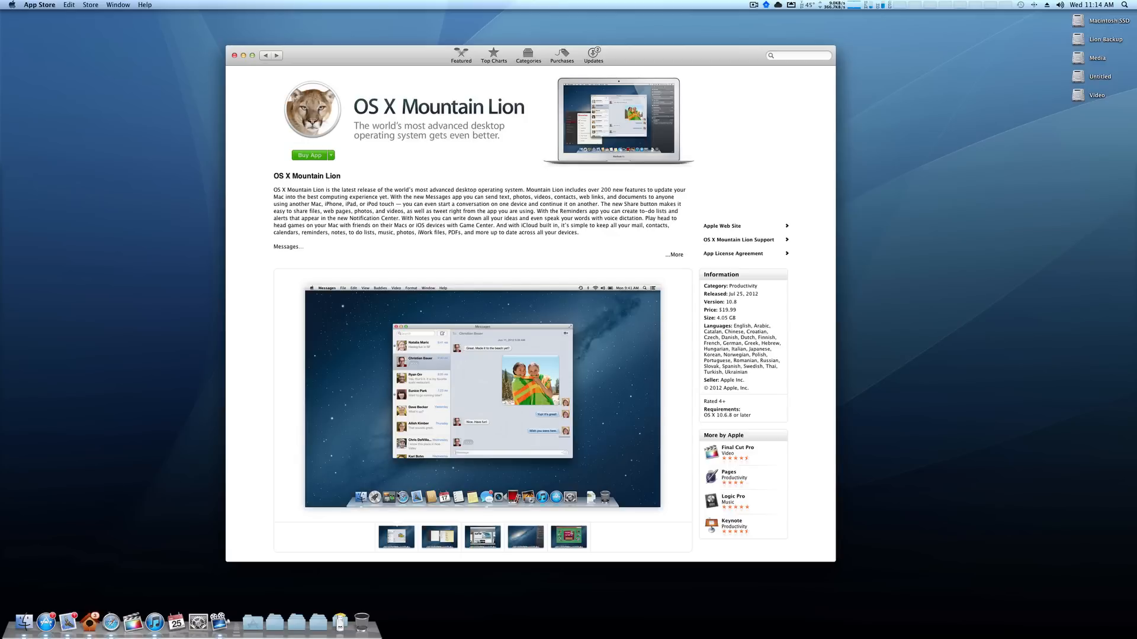
mouse_move(376, 75)
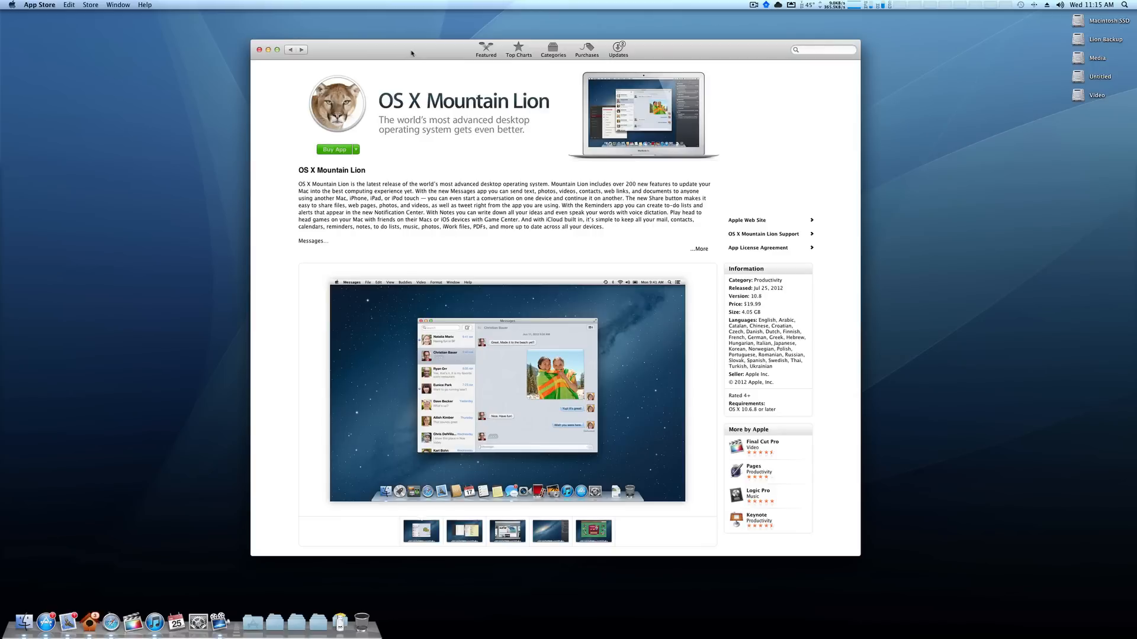
- View App Store Purchases, check Install OS X Mountain Lion in the Applications Finder window, then close it
click(586, 50)
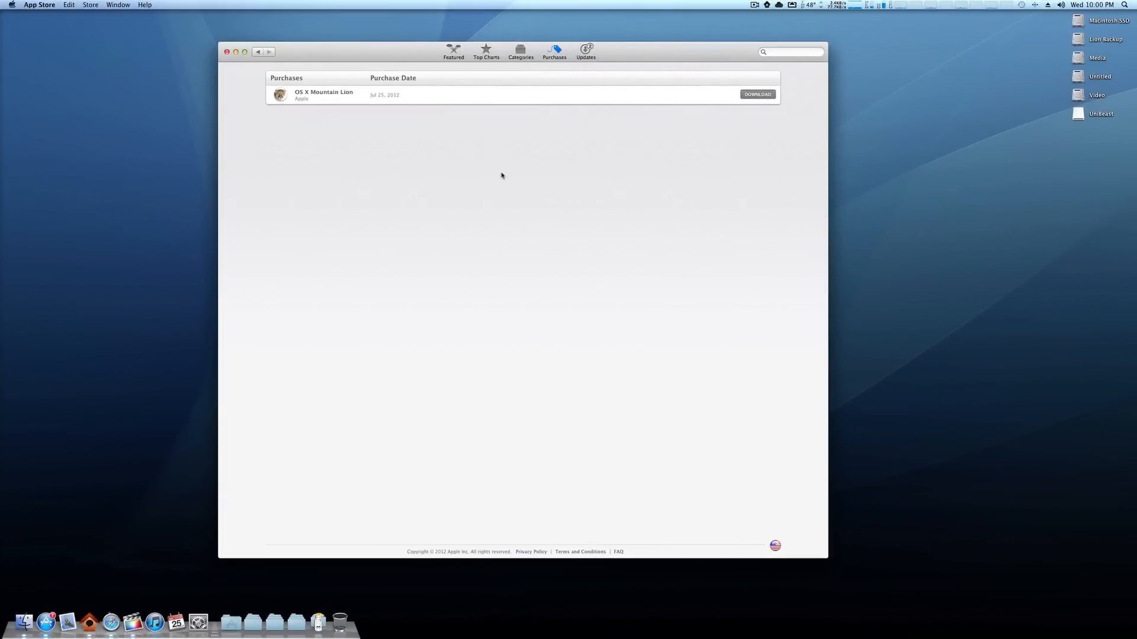
mouse_move(395, 308)
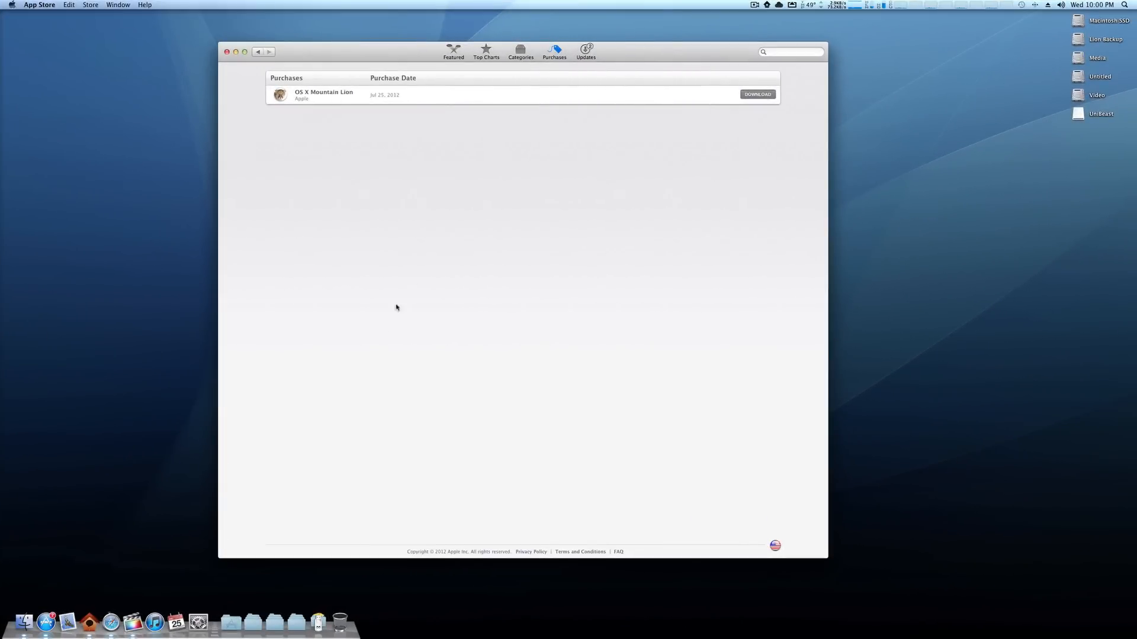
click(231, 622)
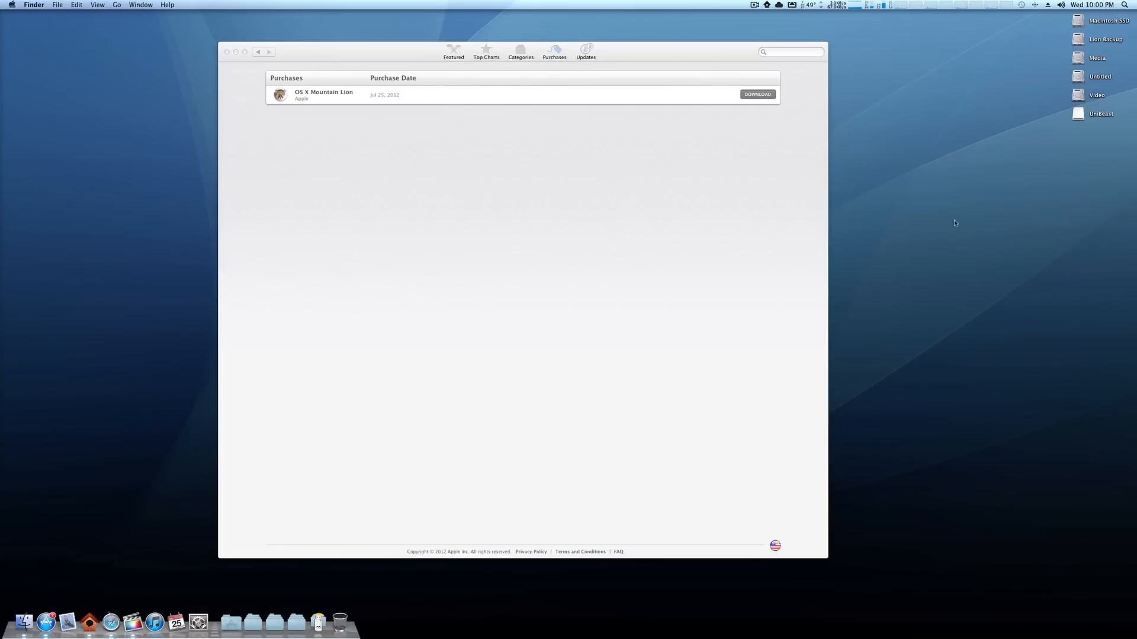
click(233, 622)
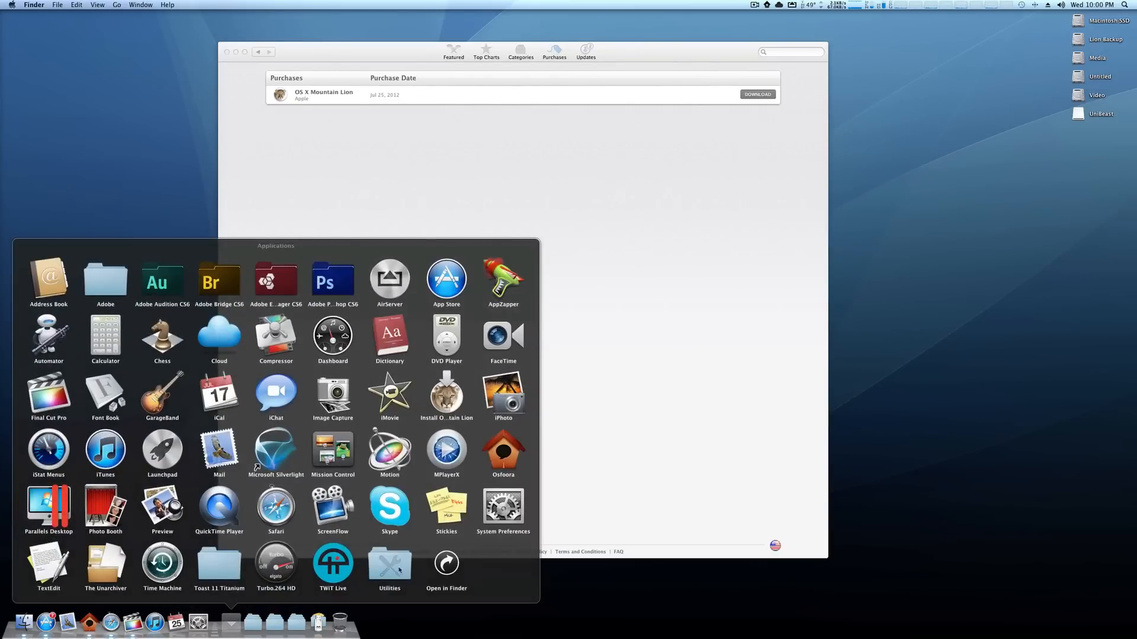
click(446, 567)
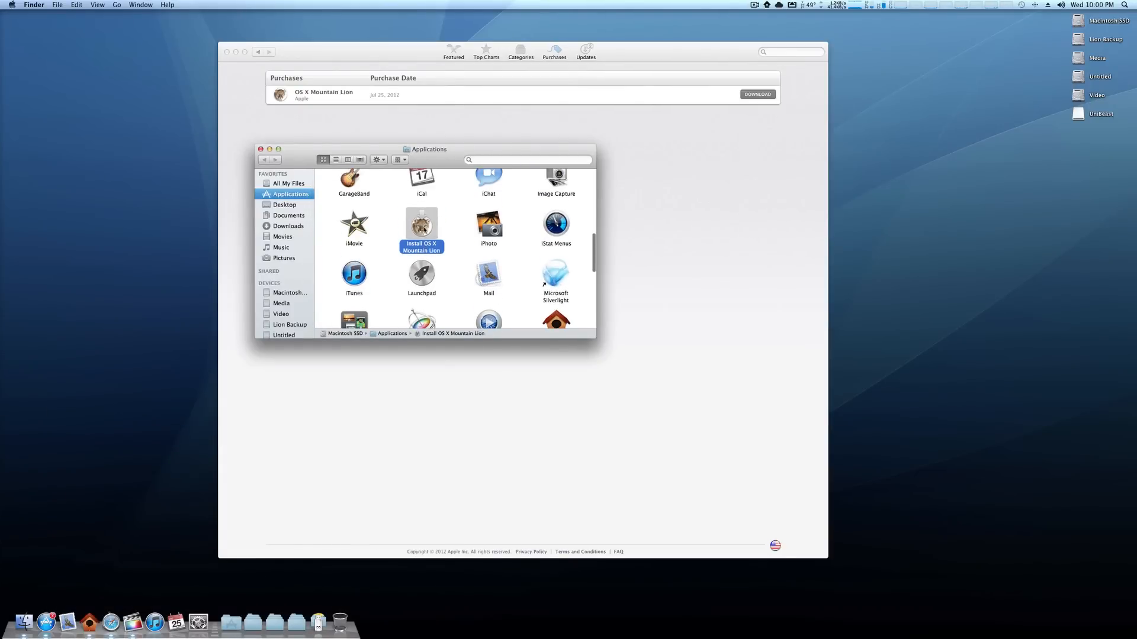
mouse_move(454, 223)
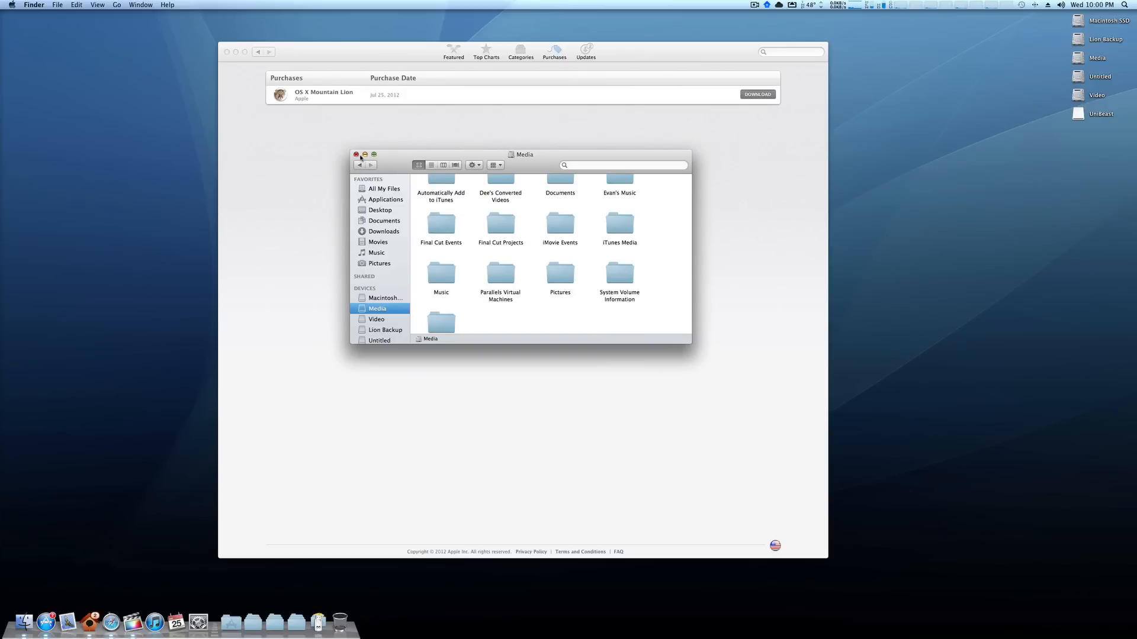
click(356, 154)
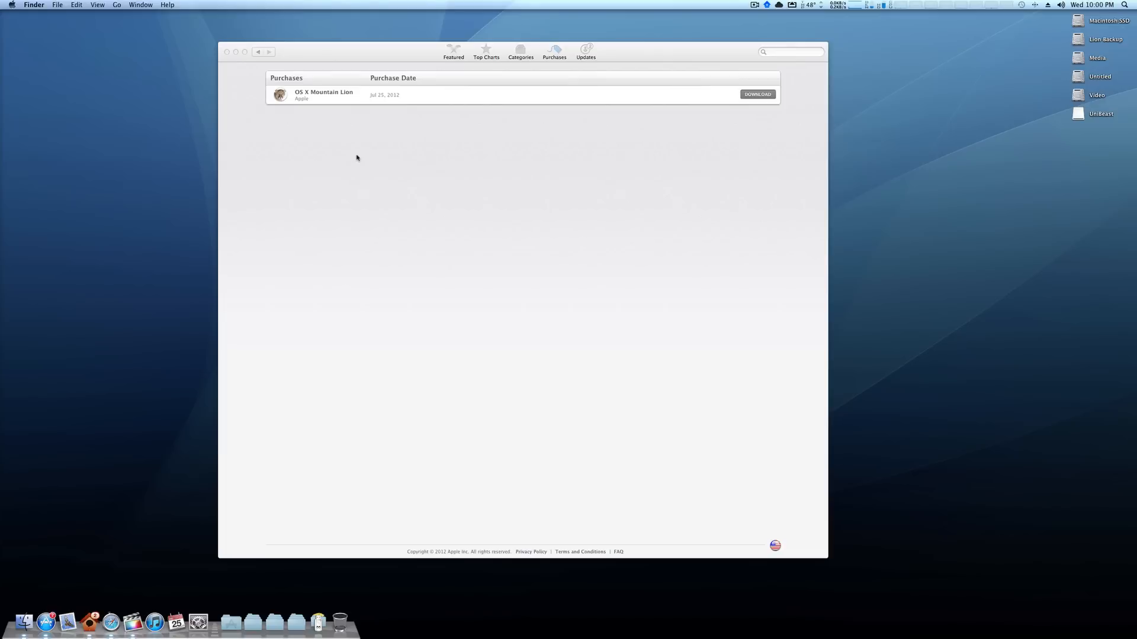
- Launch Disk Utility via Spotlight ('disk') and select the USB flash drive for partitioning
click(1124, 5)
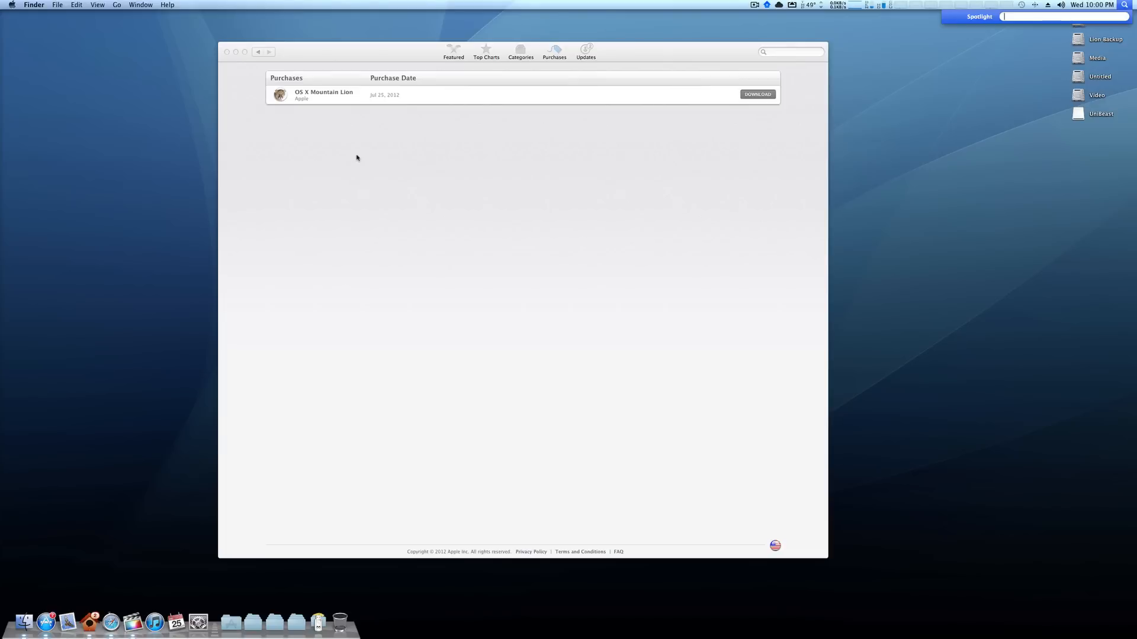
text(disk)
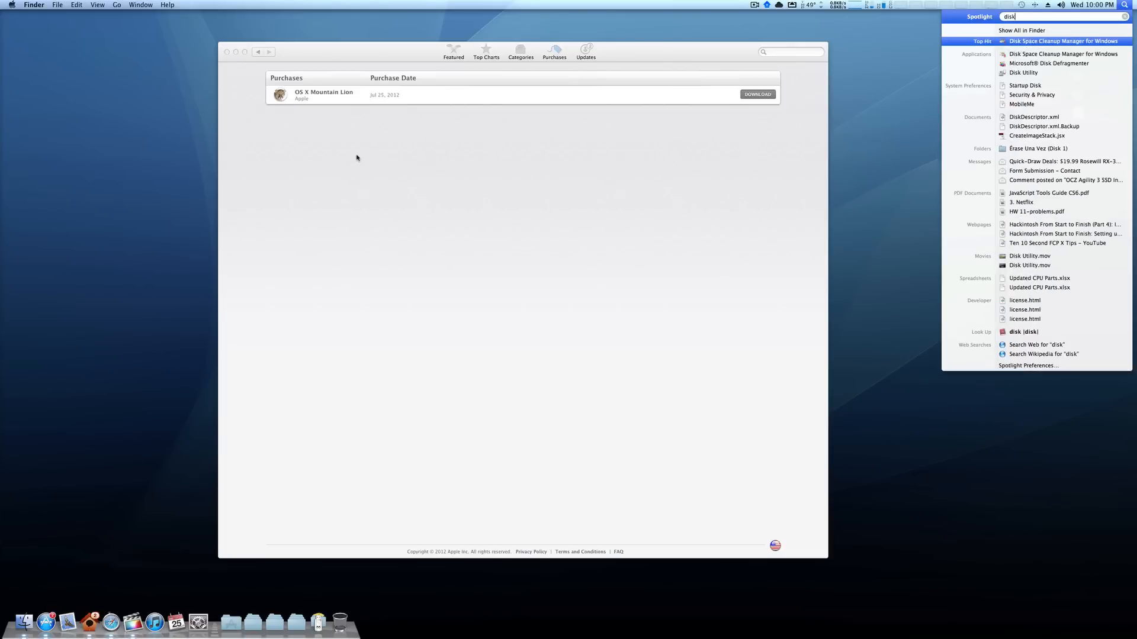
click(1023, 72)
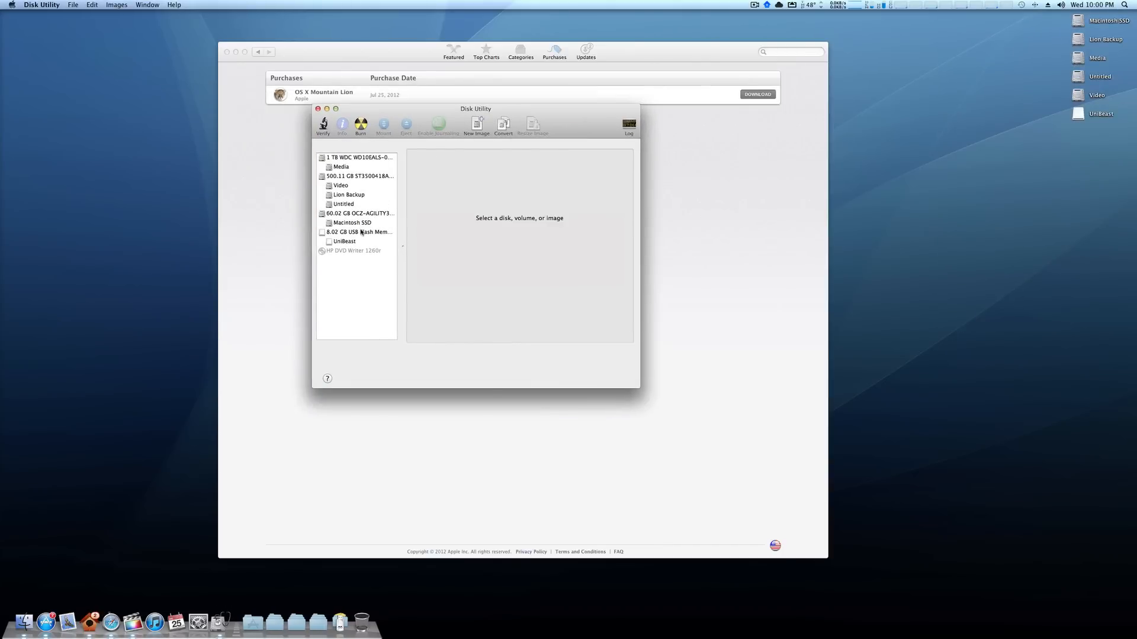
click(345, 241)
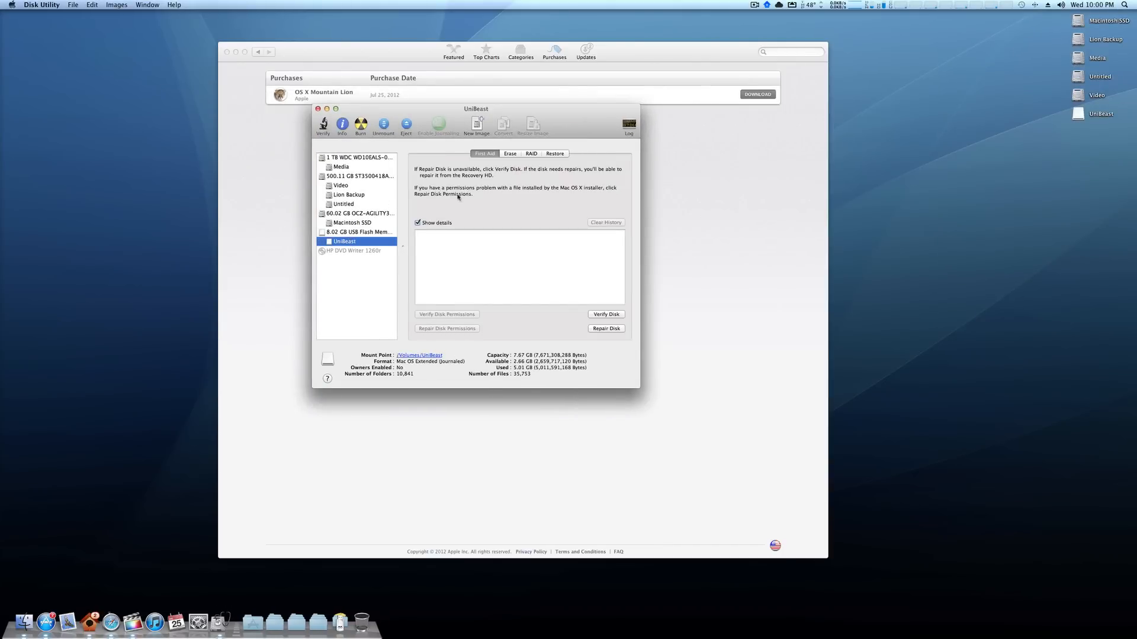
click(597, 312)
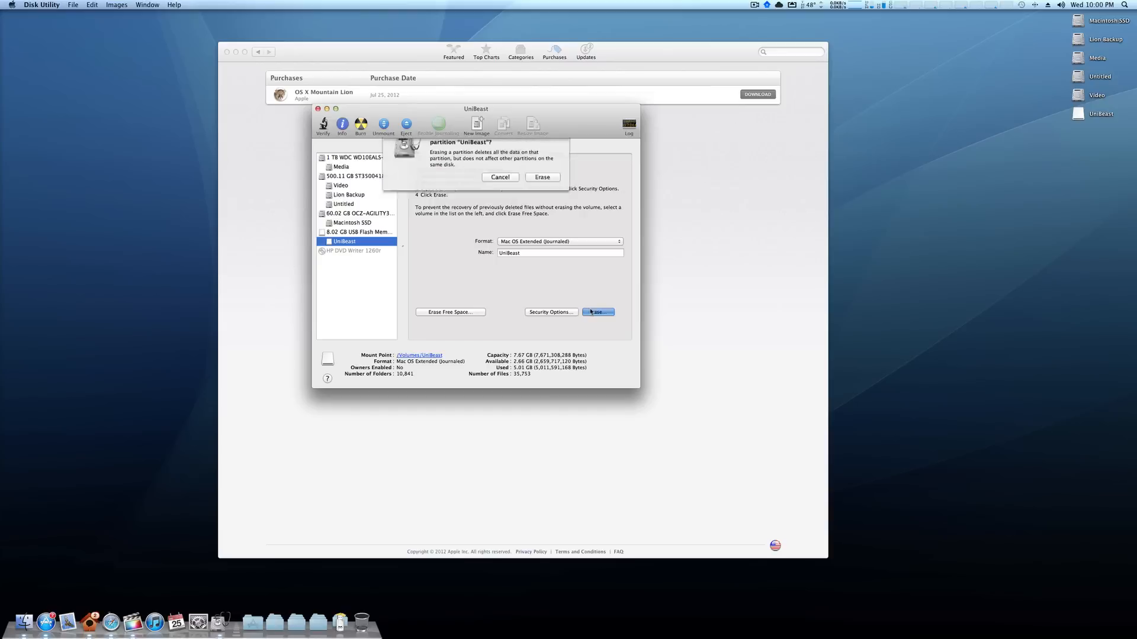
click(500, 176)
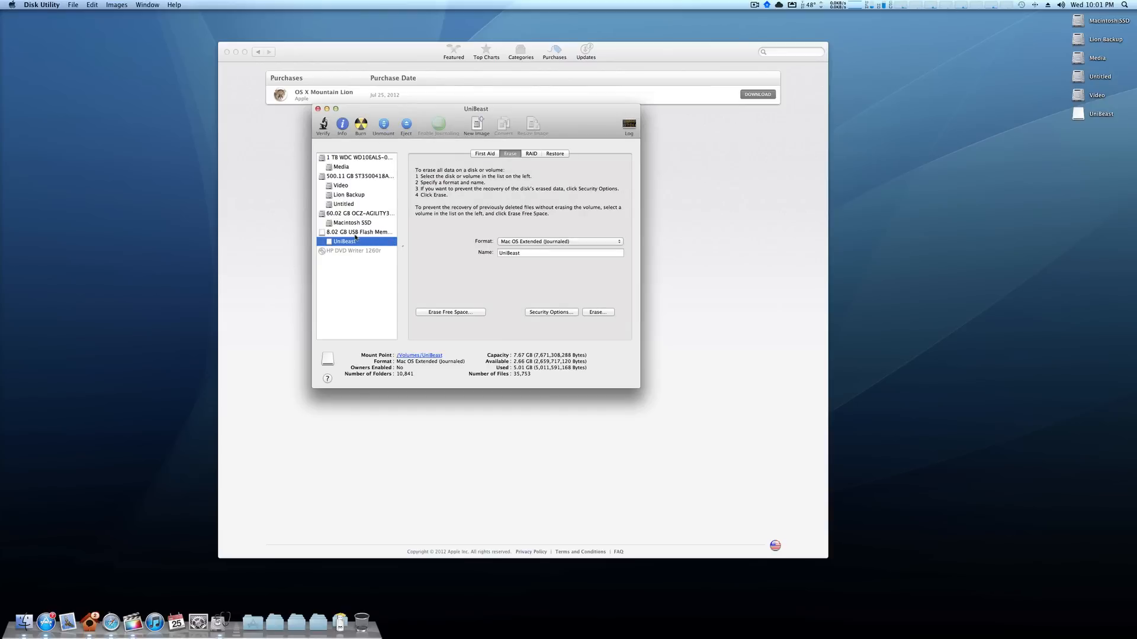
click(359, 232)
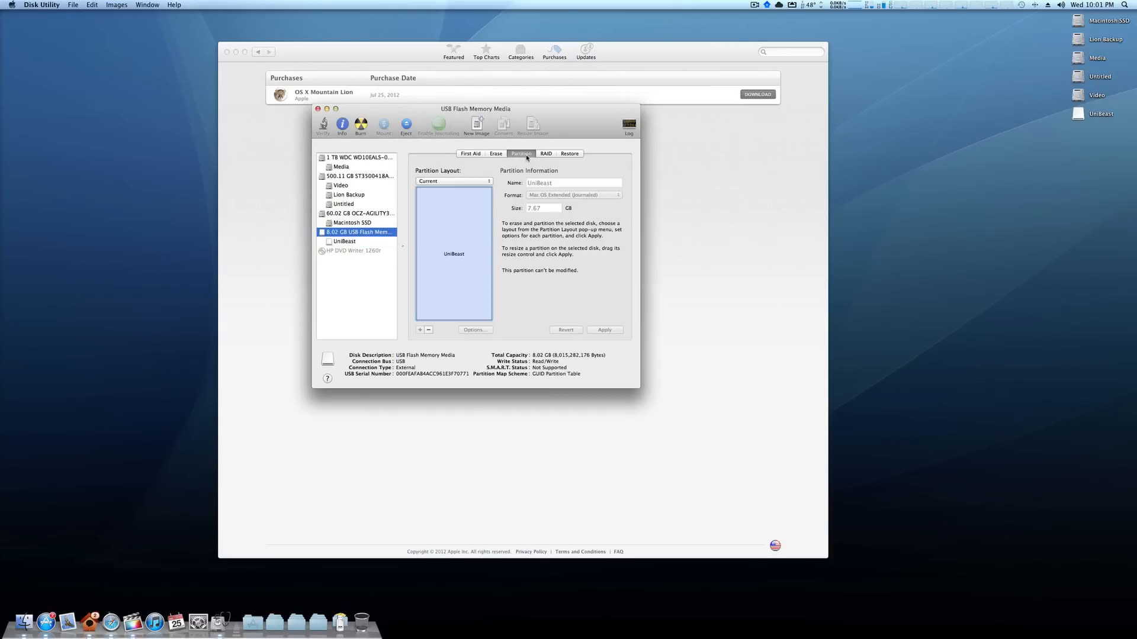
- Create a single partition named UniBeast with the Master Boot Record scheme and apply it
click(454, 180)
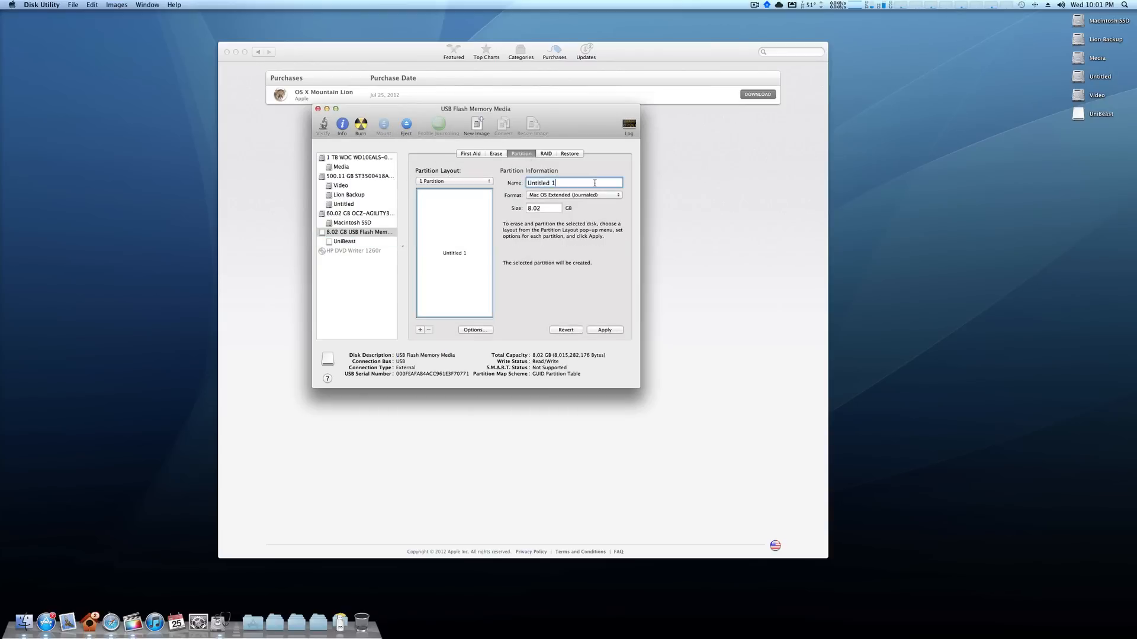
text(UniBeast)
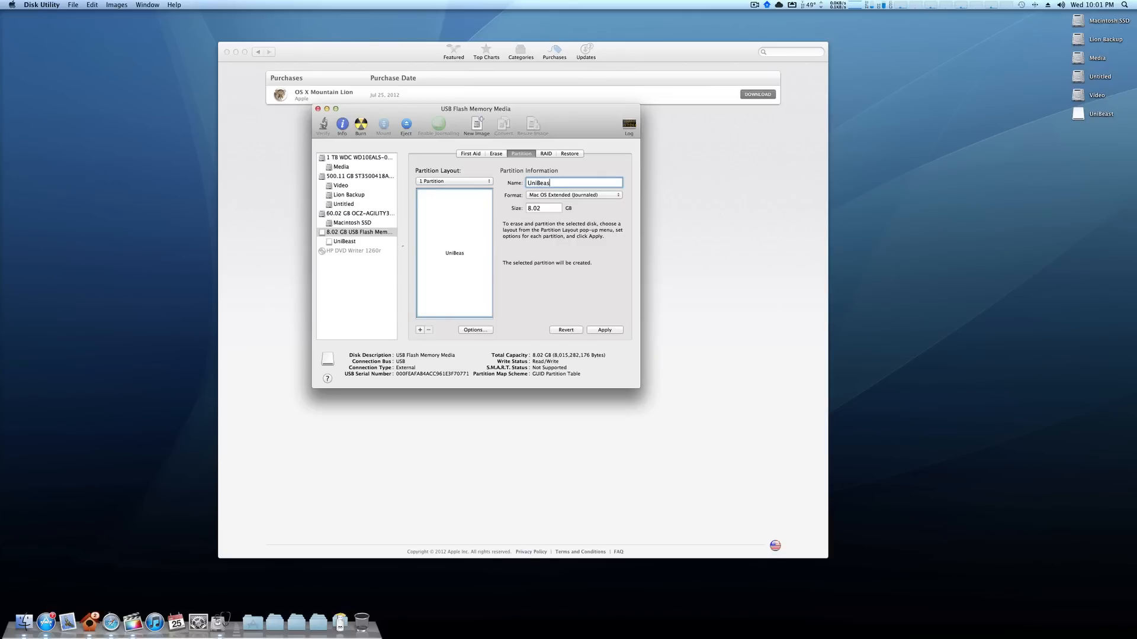
click(474, 331)
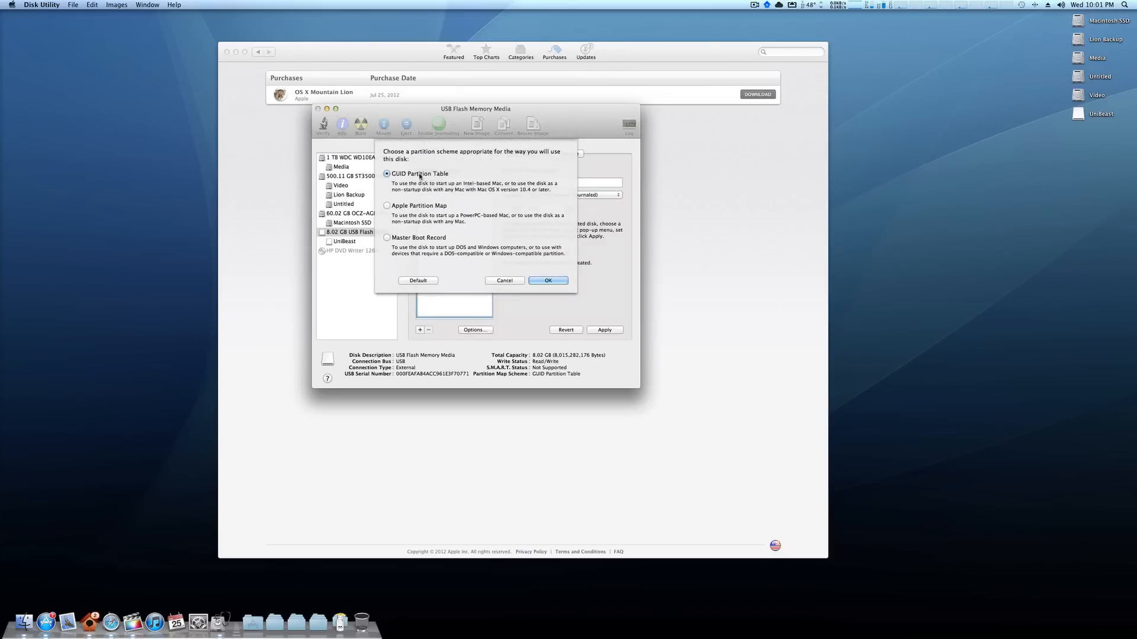
click(387, 238)
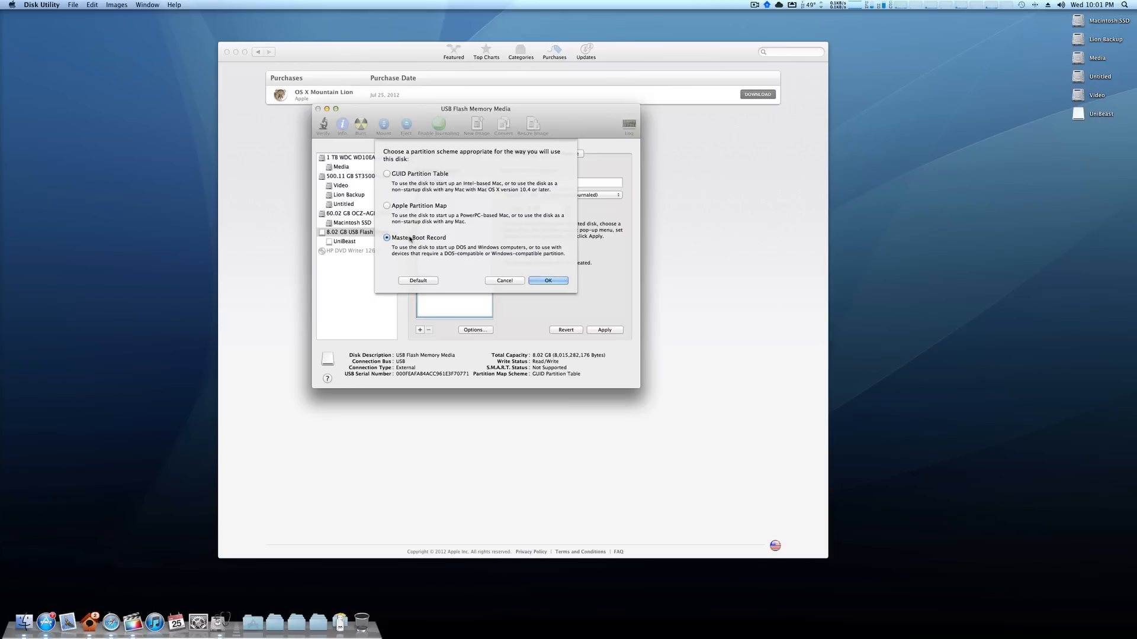
click(547, 280)
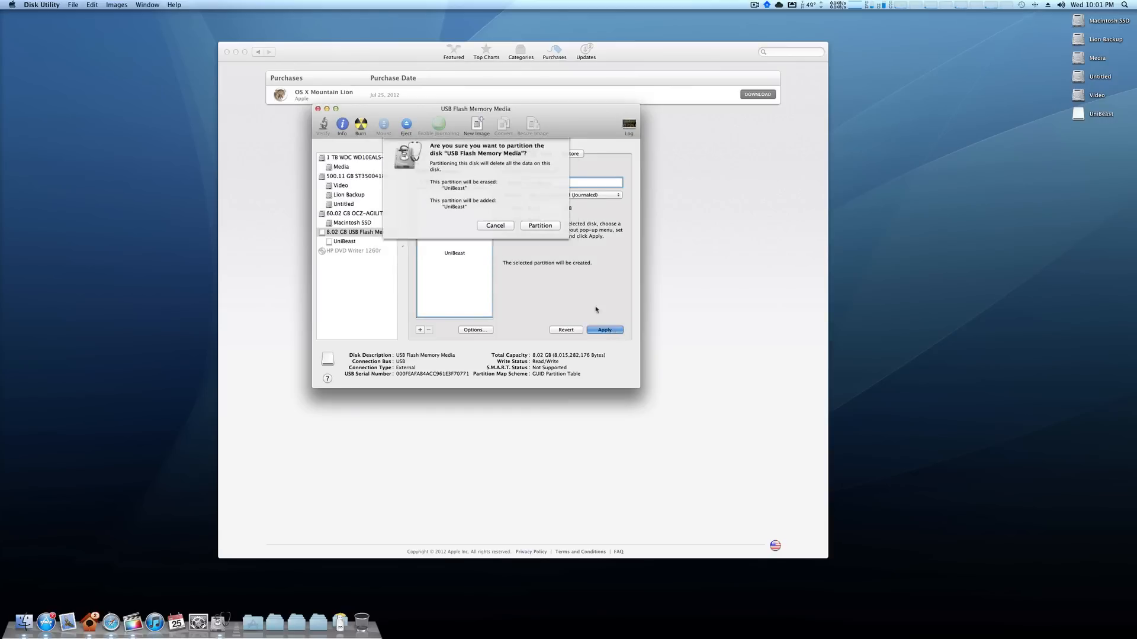
click(540, 225)
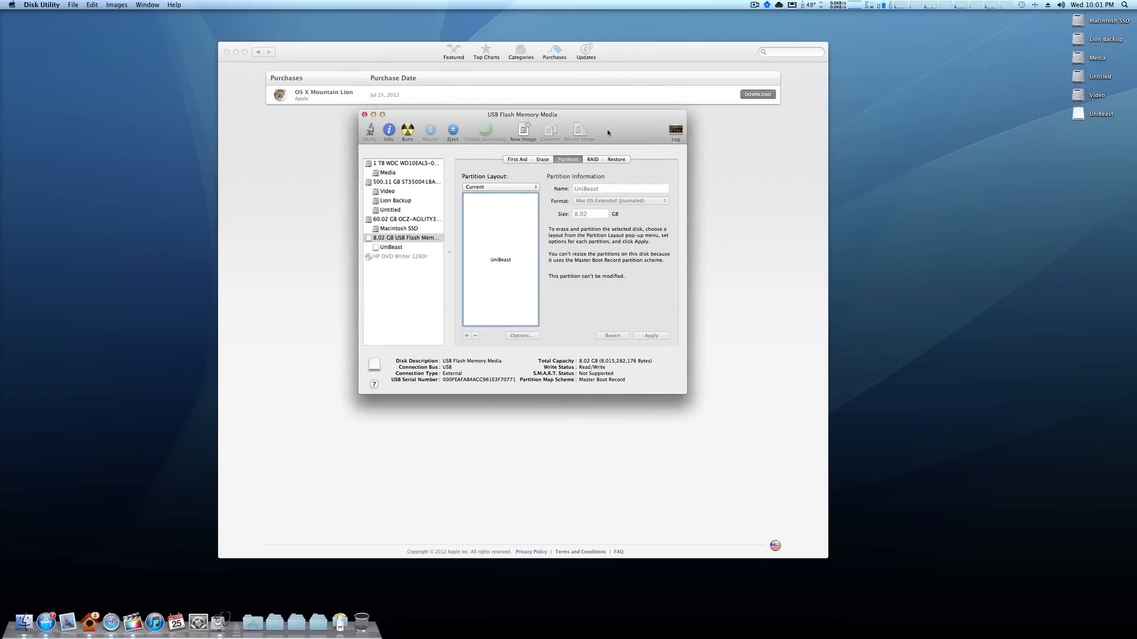
- Launch the UniBeast installer, continue past the Read Me and agree to the license
click(365, 115)
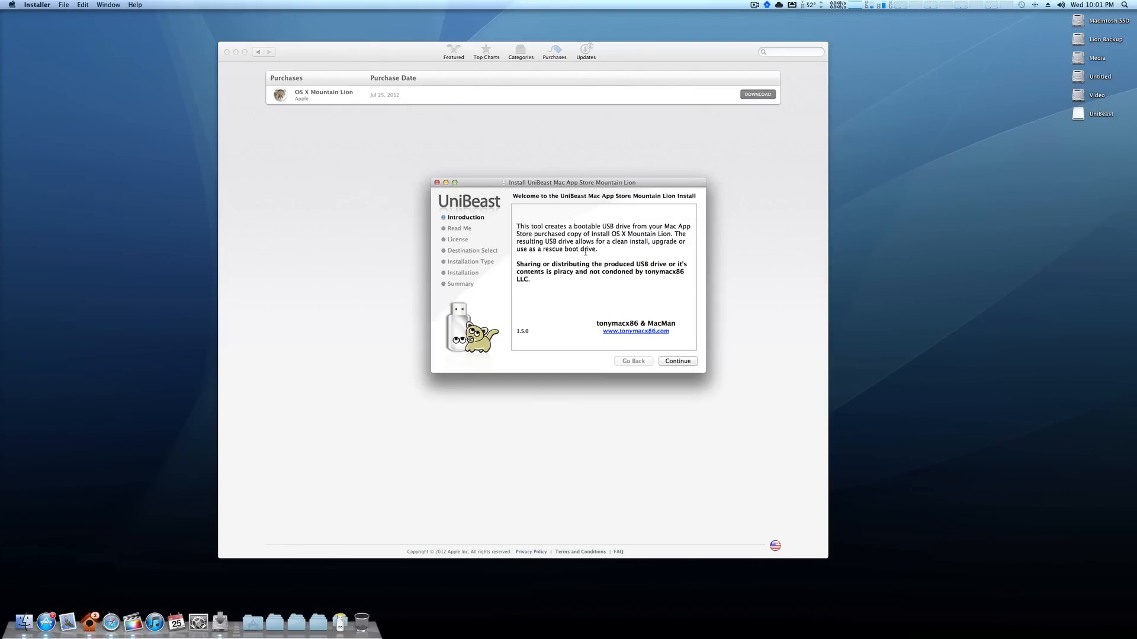
click(251, 622)
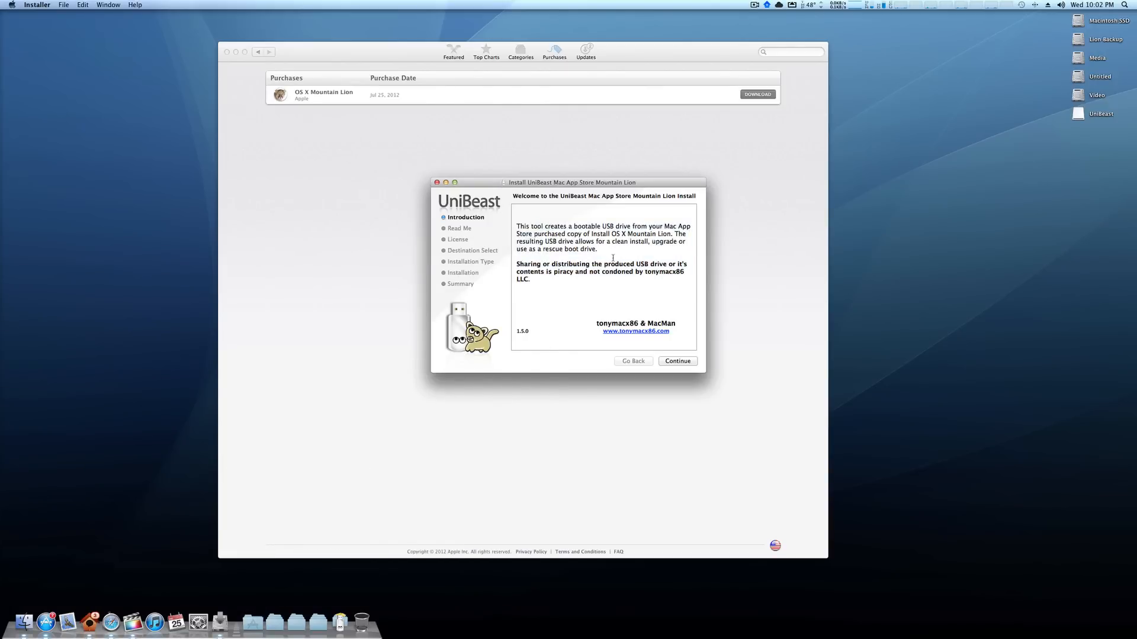
mouse_move(699, 338)
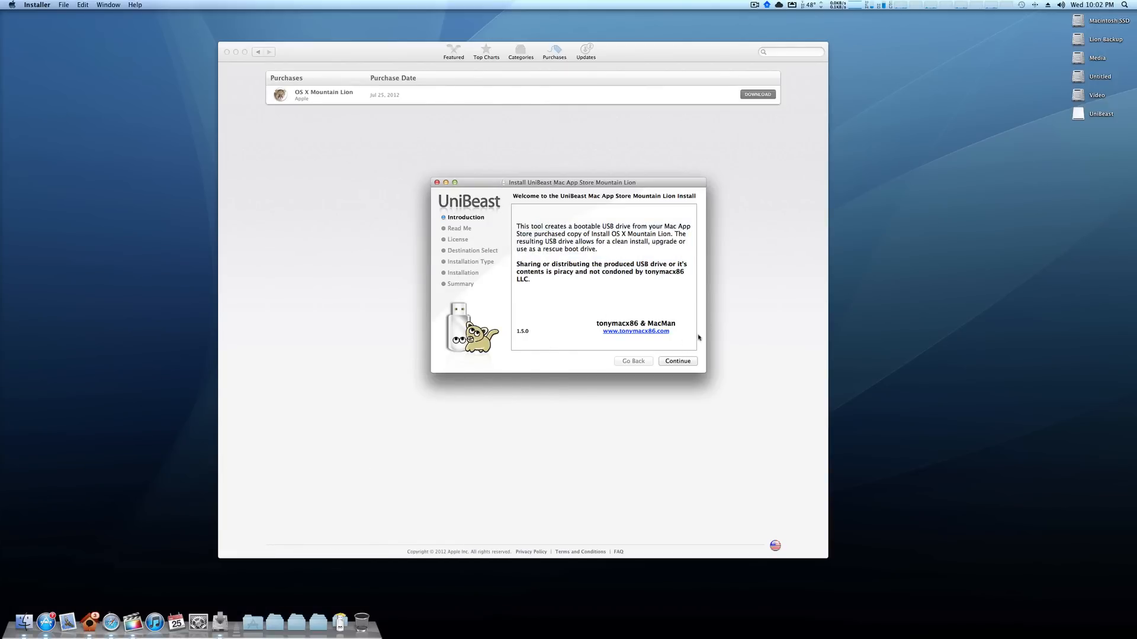
click(676, 361)
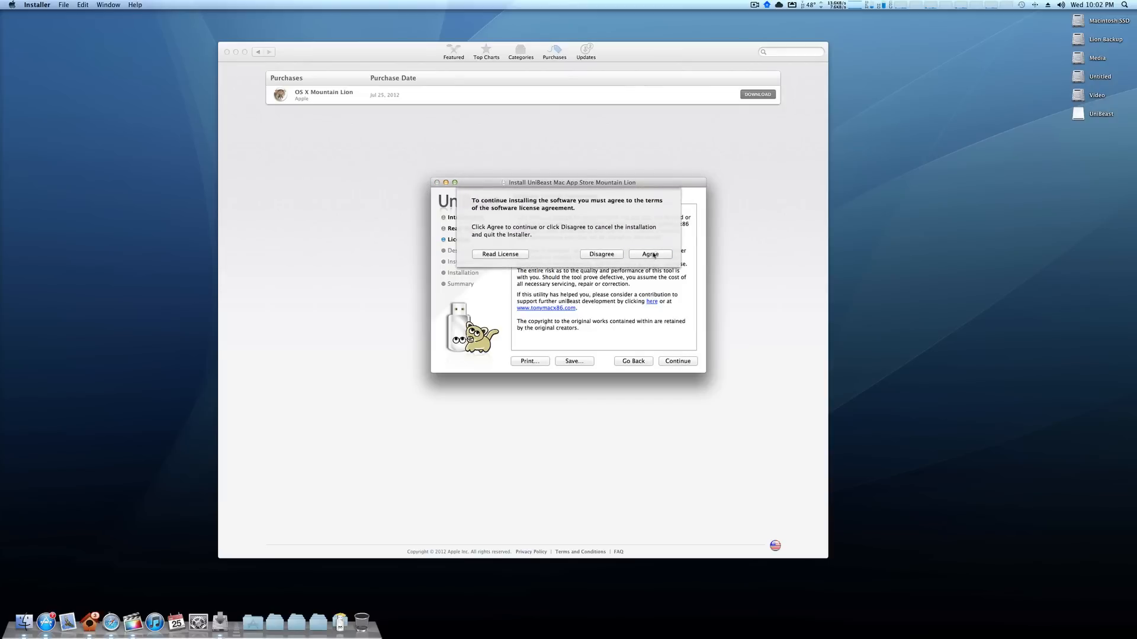
click(649, 254)
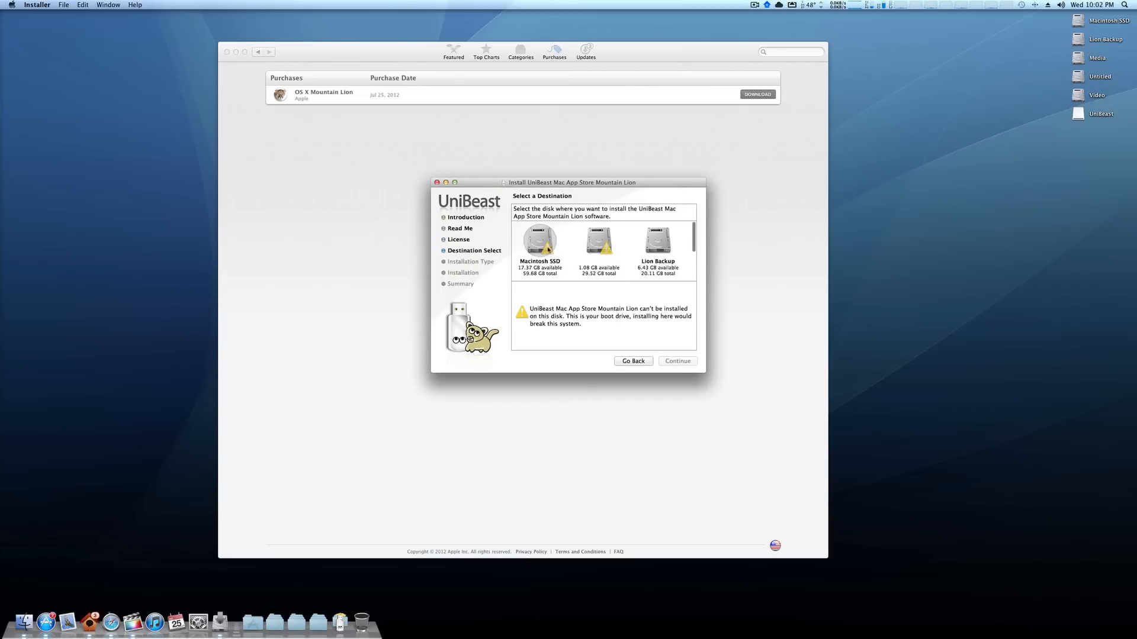
- Choose the UniBeast USB volume as the install destination
click(539, 240)
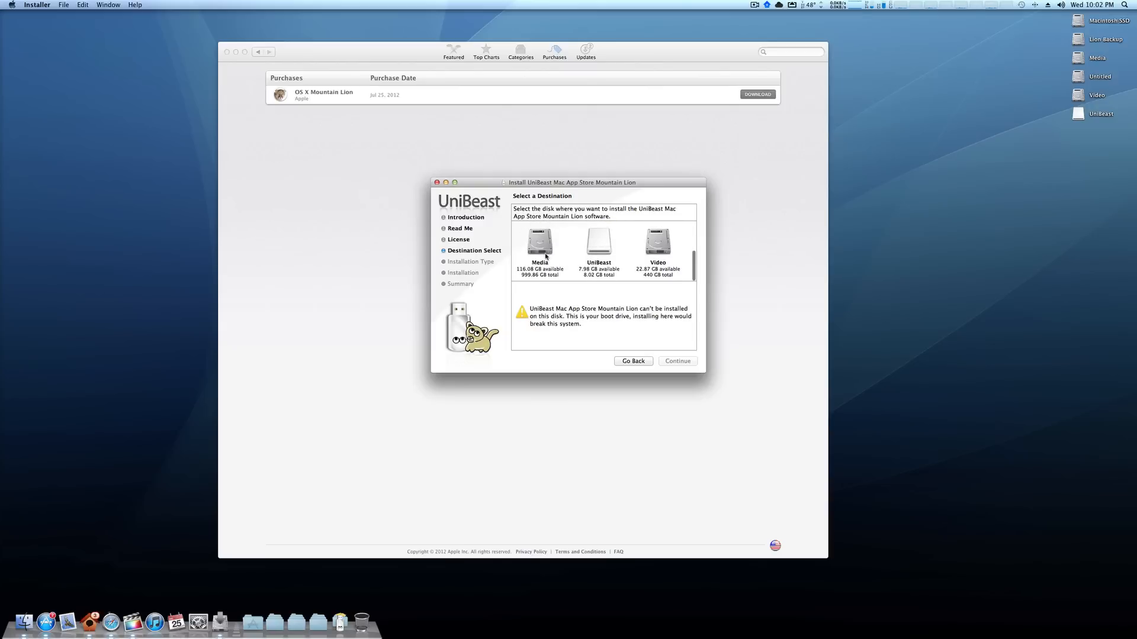
scroll(left, 3)
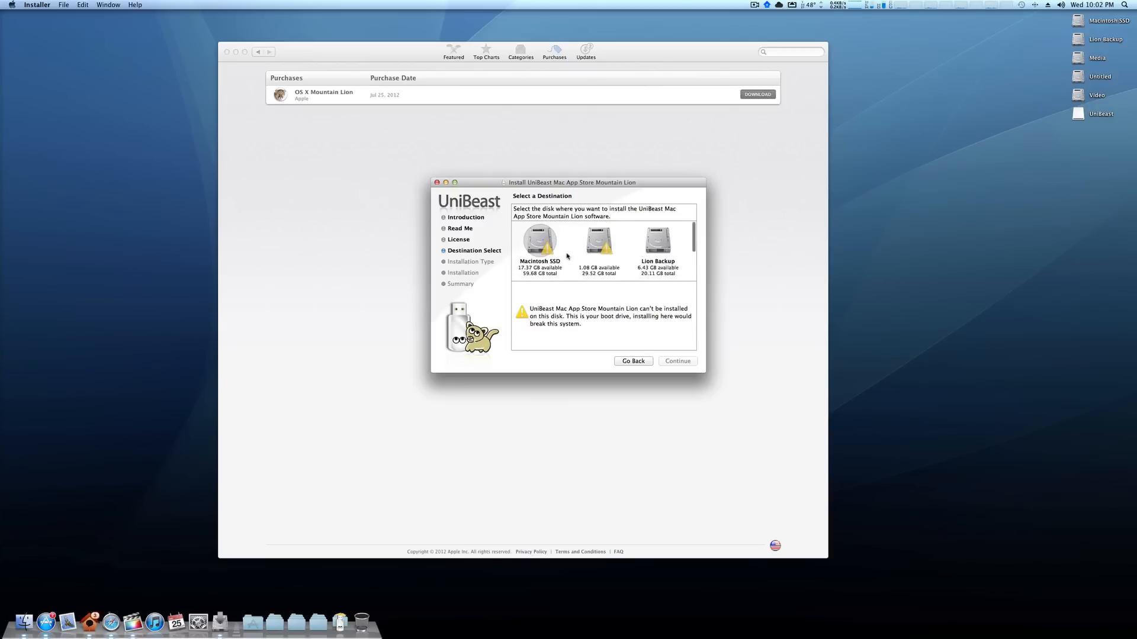
click(598, 240)
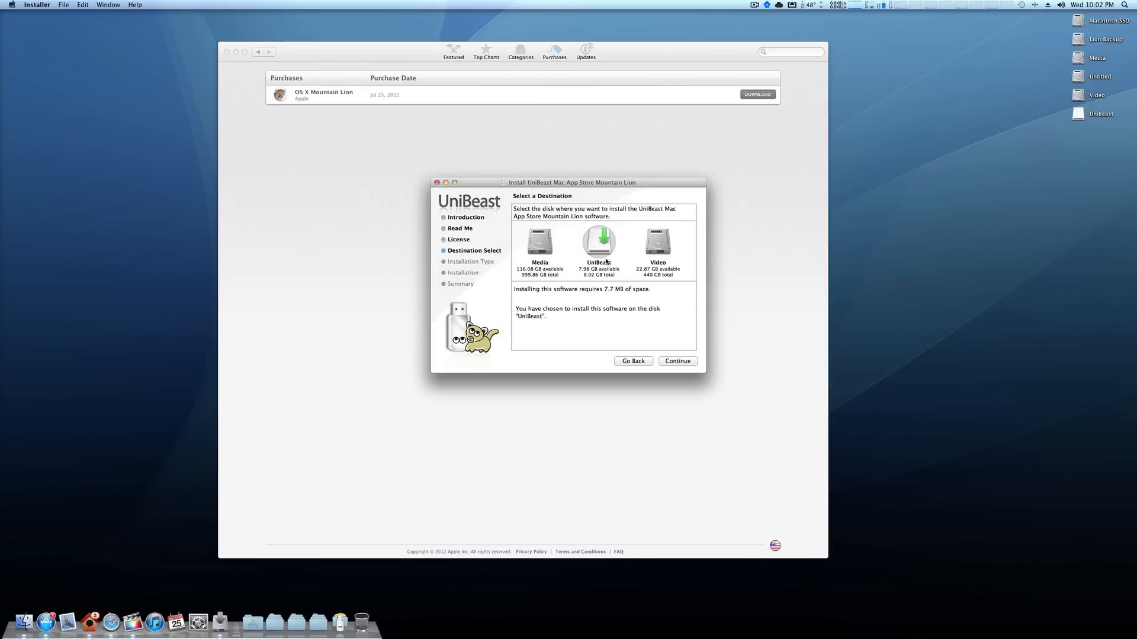
mouse_move(599, 242)
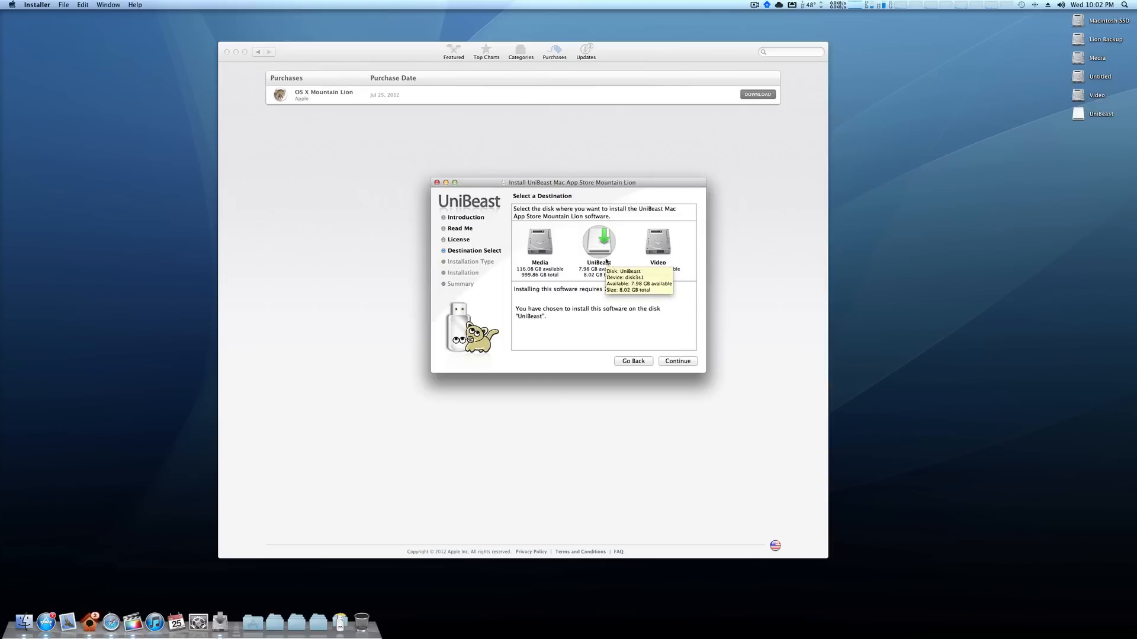
- Review Legacy USB and Laptop Support options, leave them unchecked, and start the standard install on UniBeast
click(676, 361)
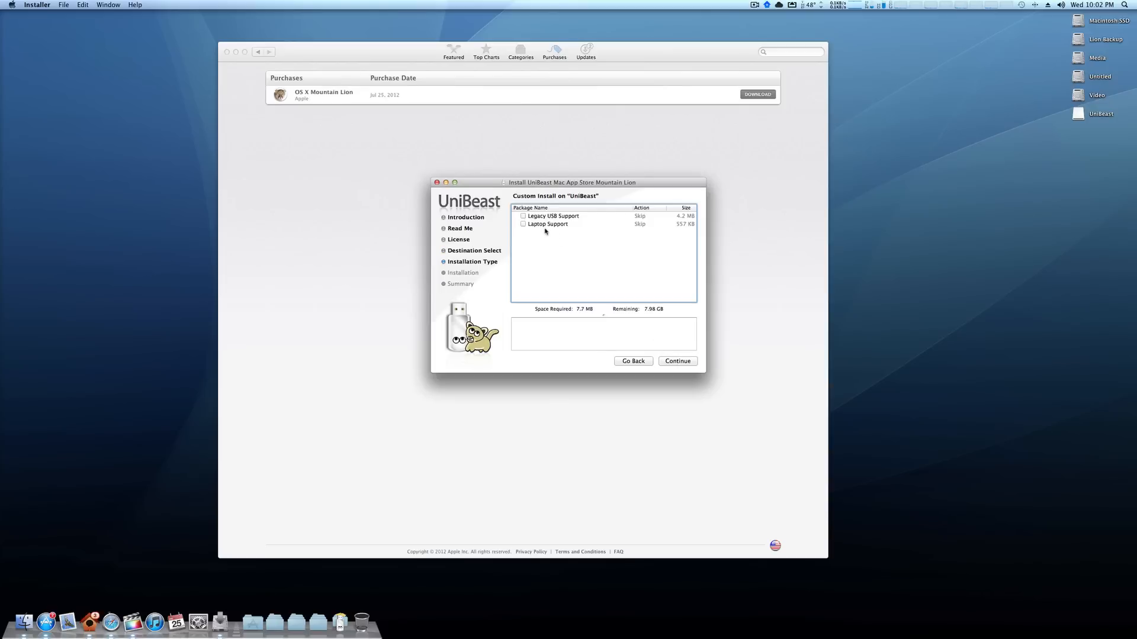
click(553, 215)
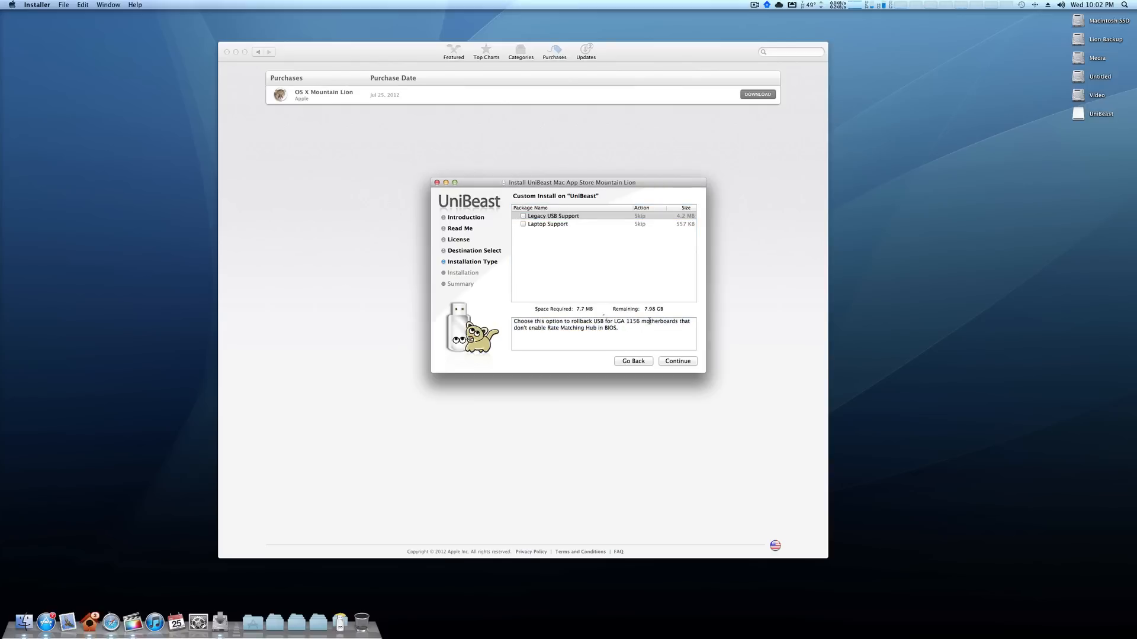
click(548, 224)
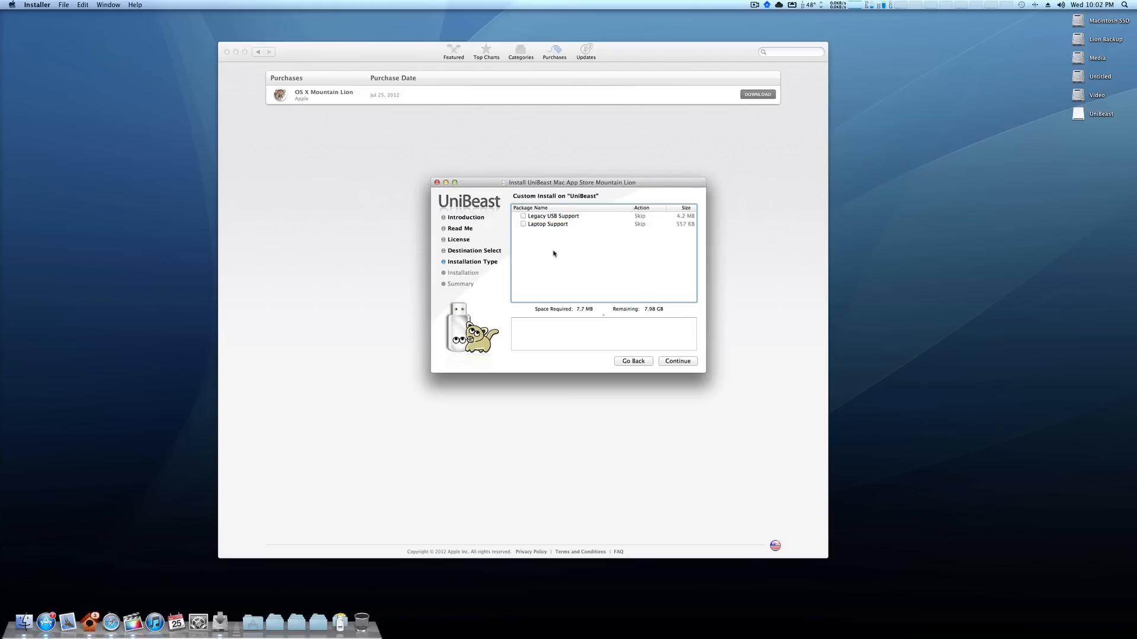
click(547, 224)
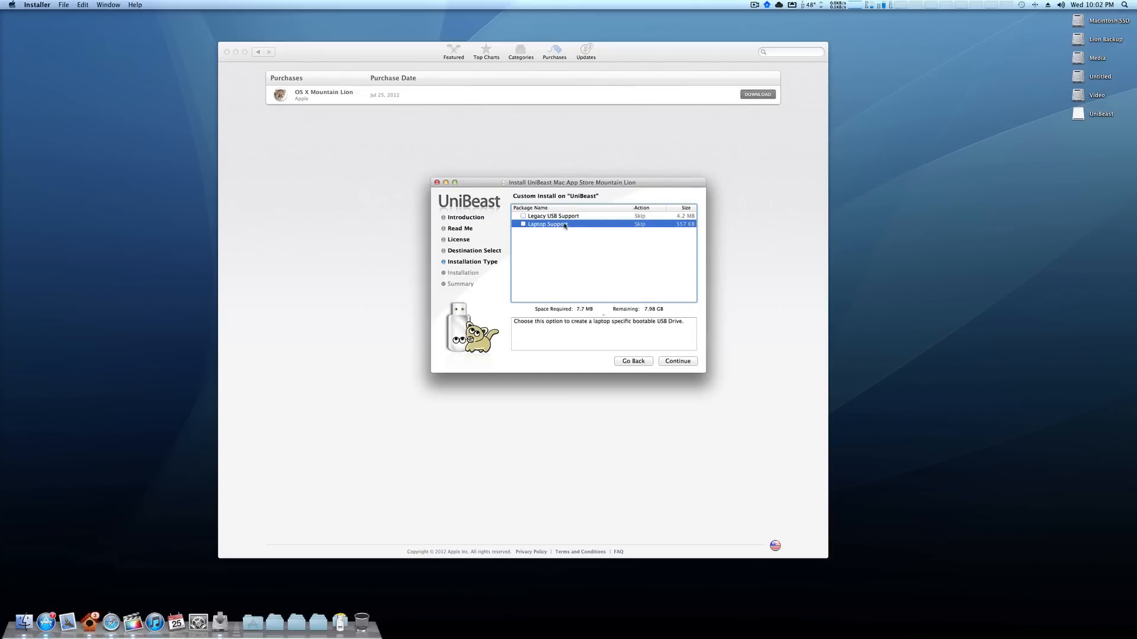
click(547, 224)
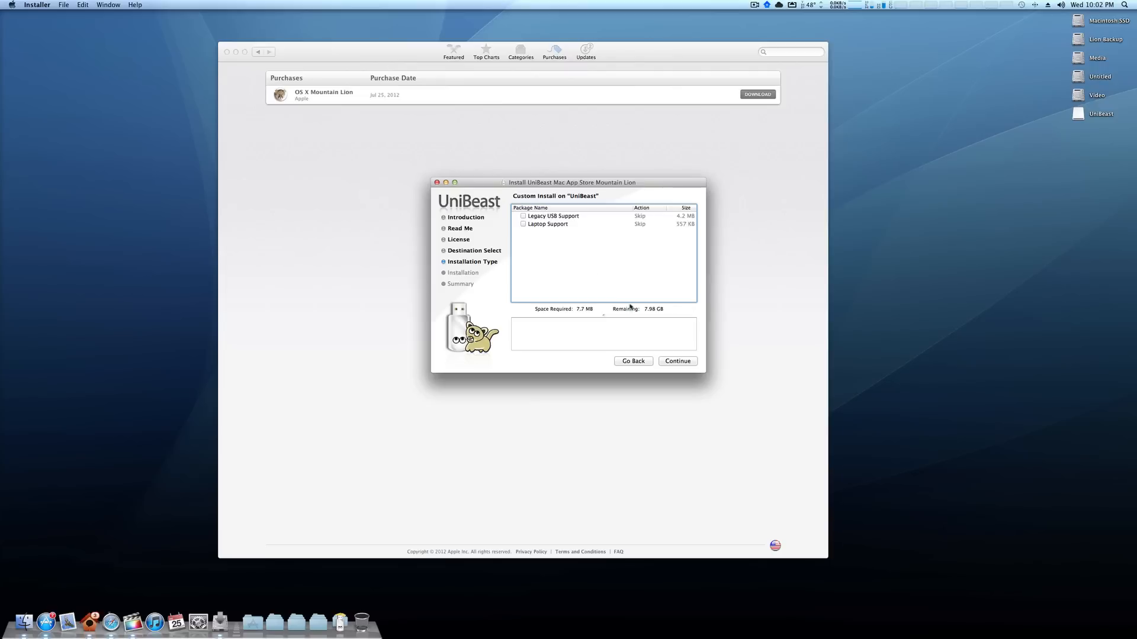
click(677, 361)
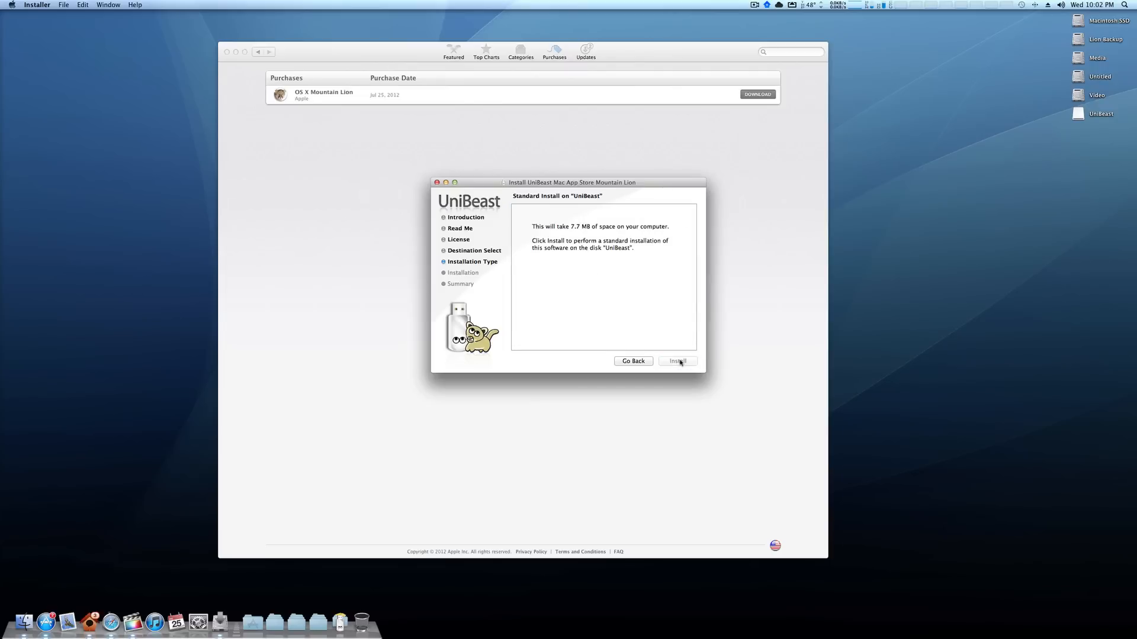
click(676, 361)
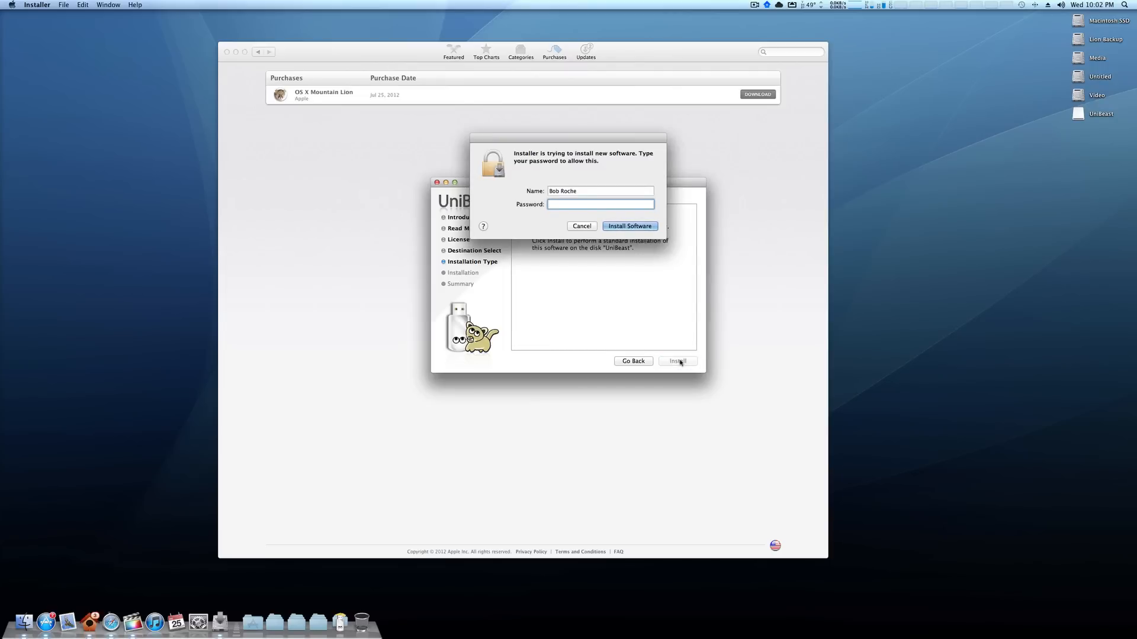
- Authorize the installation with the administrator password so UniBeast installs successfully
click(629, 225)
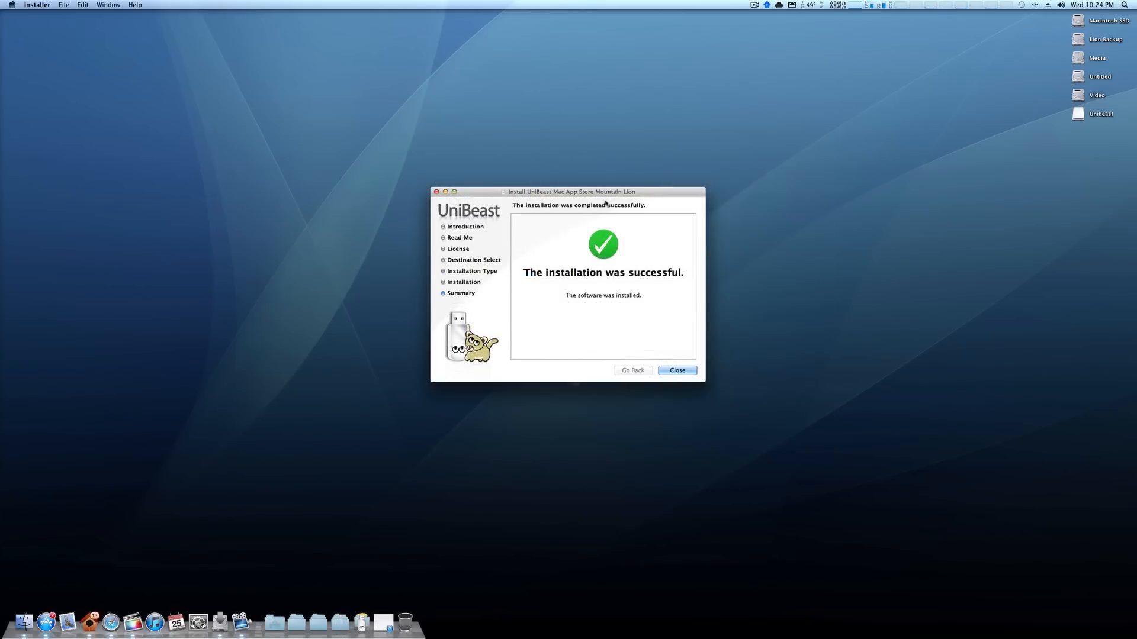
mouse_move(686, 365)
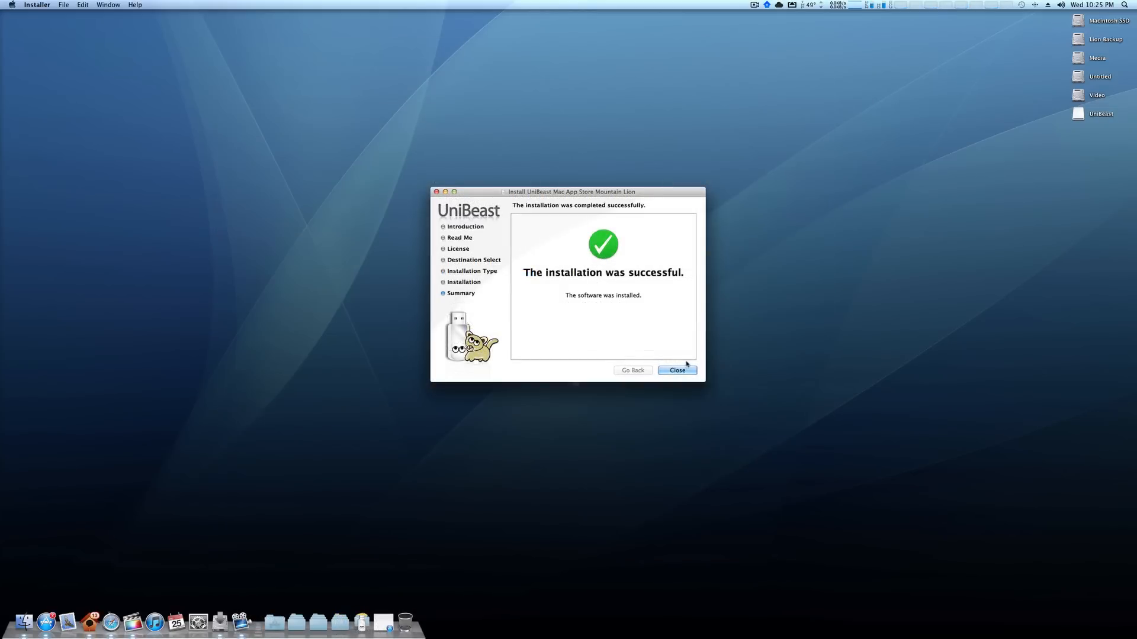
- Close the installer, preview and open the UniBeast drive to confirm its contents, then close it
click(676, 371)
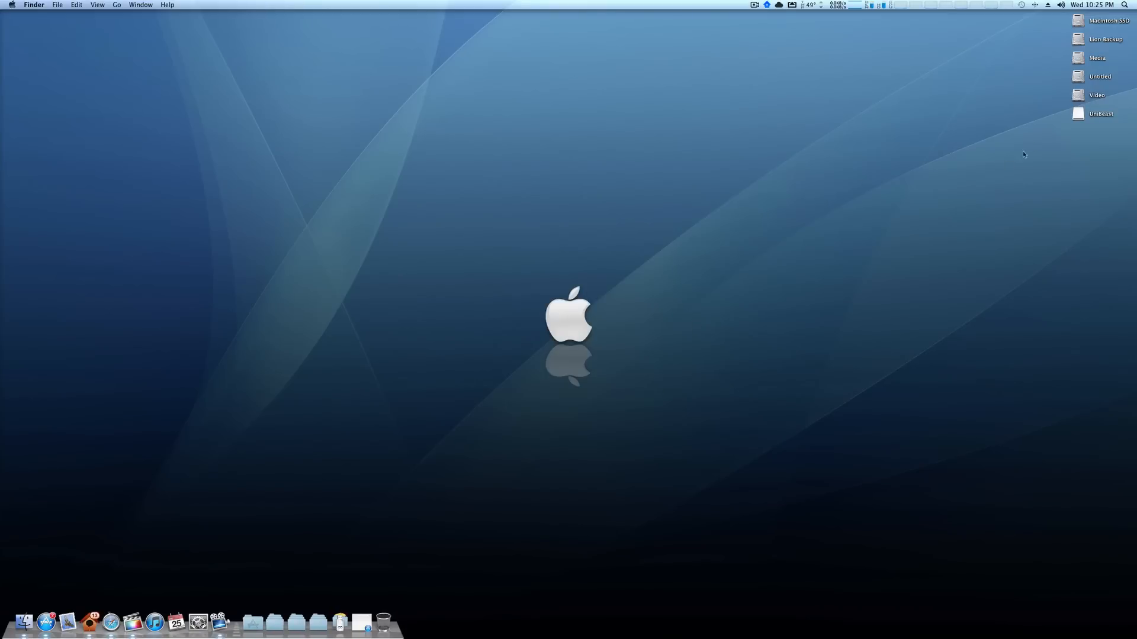
click(1099, 113)
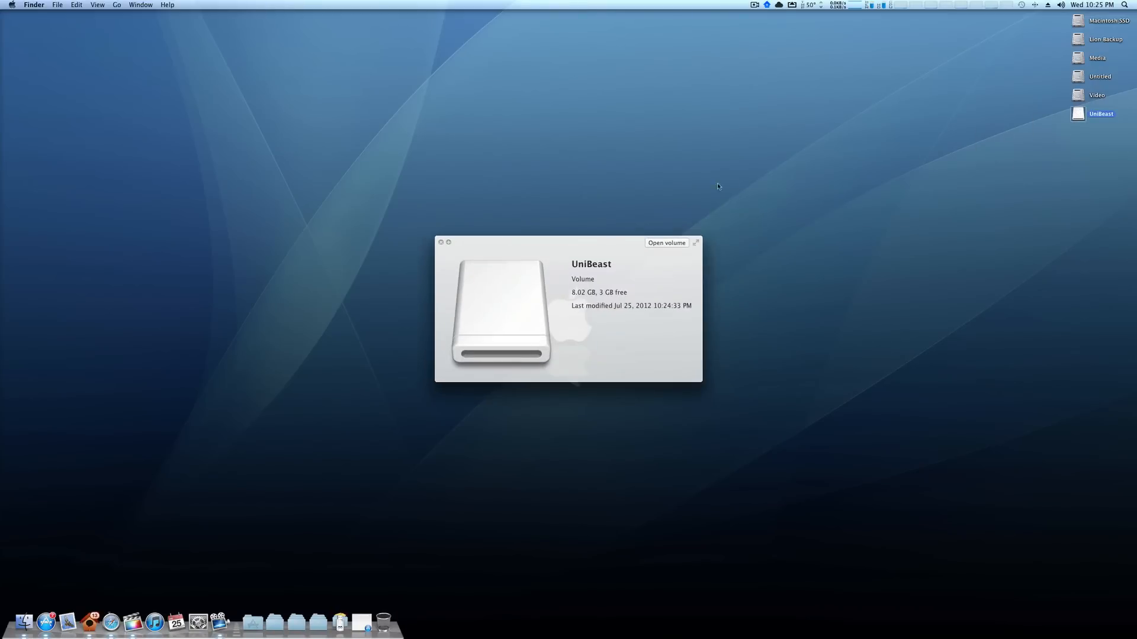
mouse_move(595, 308)
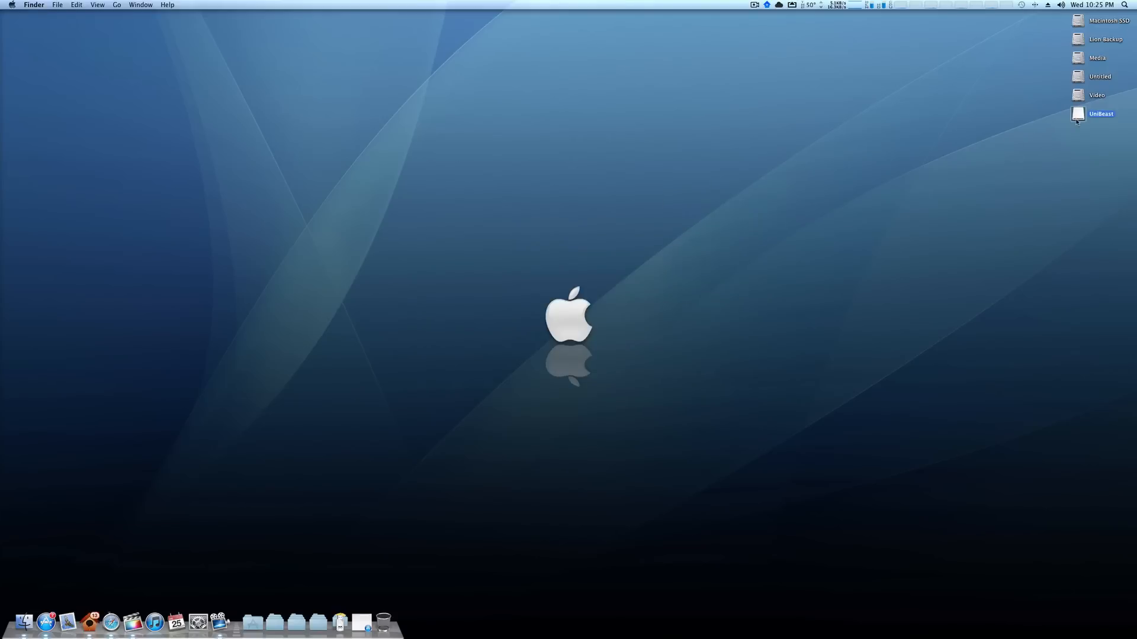
double_click(1101, 114)
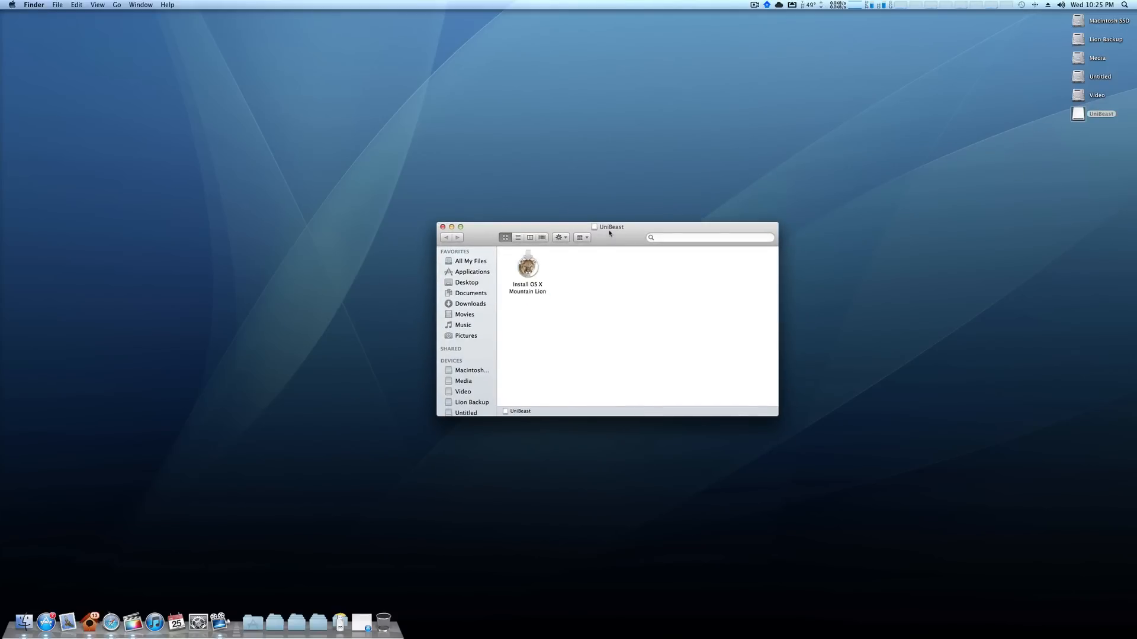
click(442, 227)
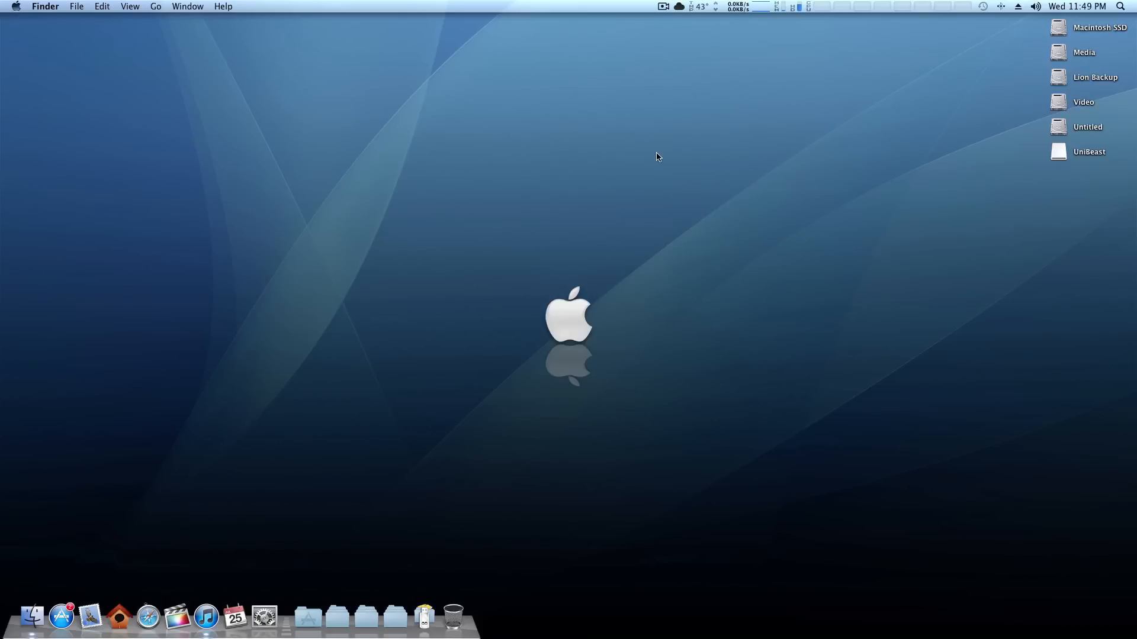
mouse_move(661, 158)
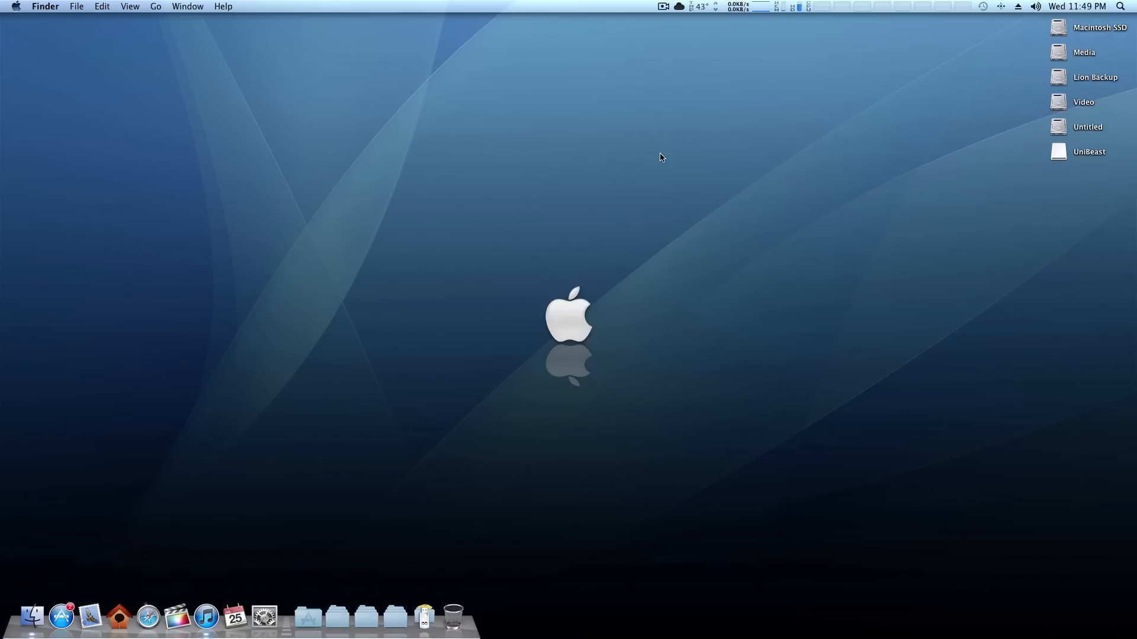
- Use ShowHiddenFiles to make hidden files visible, quit it, and select the UniBeast drive
text(scree)
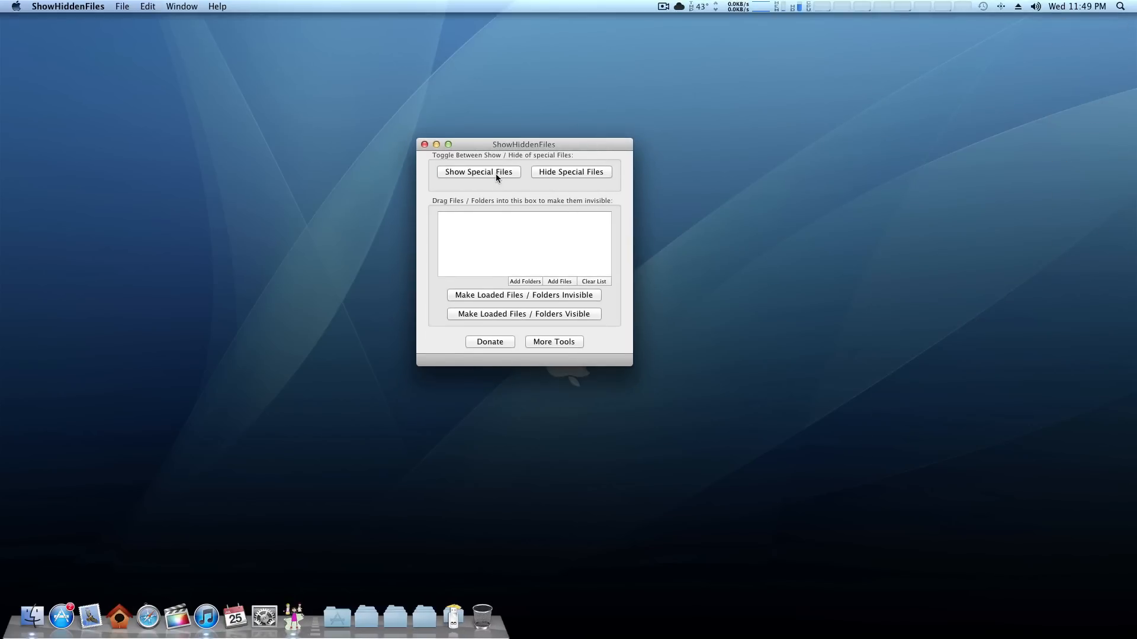
click(477, 172)
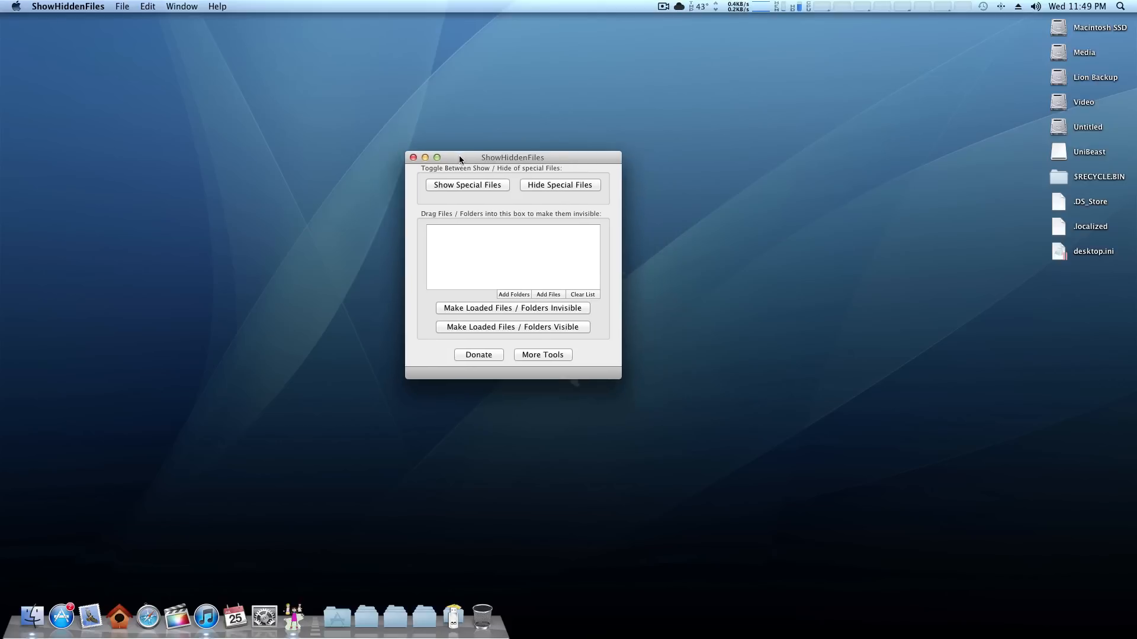
click(425, 158)
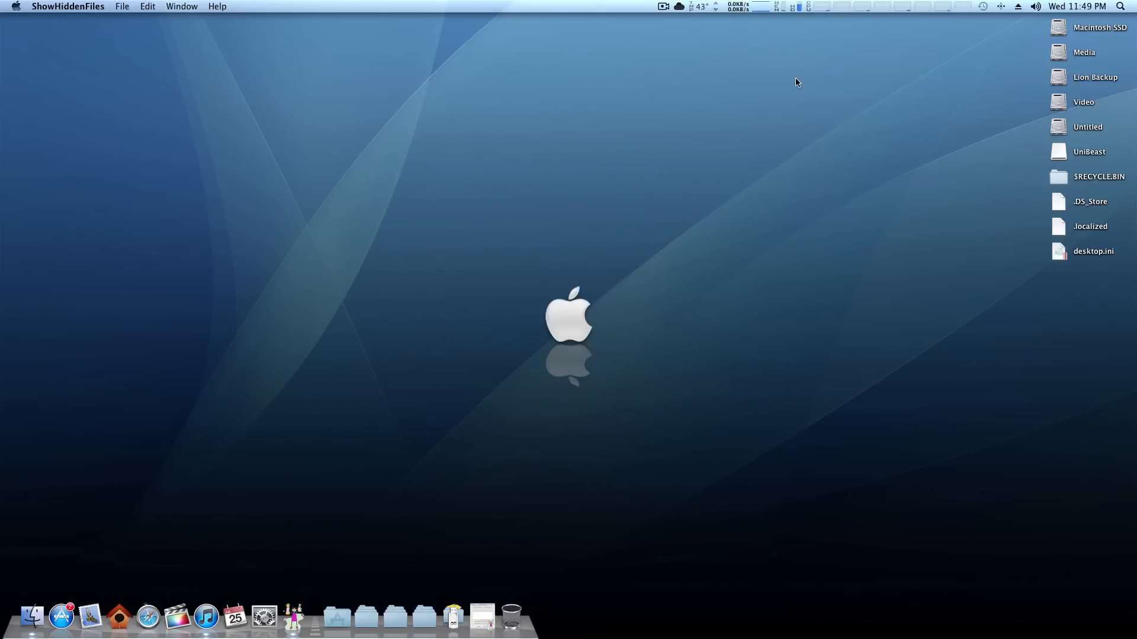
click(1089, 152)
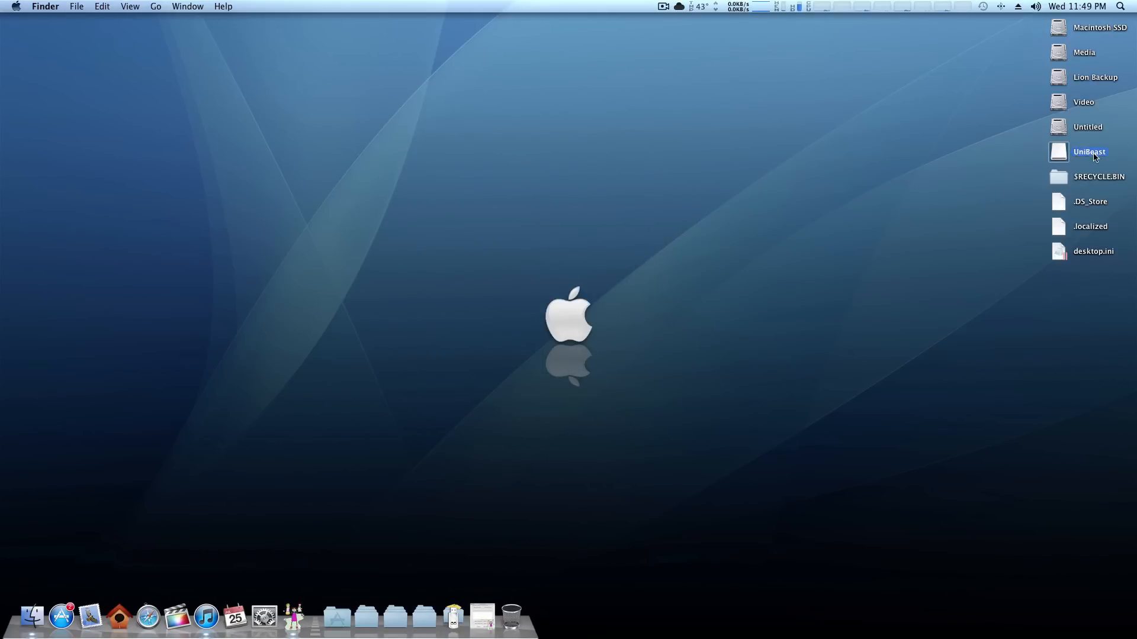
- Move ATI6000Controller.kext from UniBeast's System/Library/Extensions to the Trash and empty it
double_click(1088, 151)
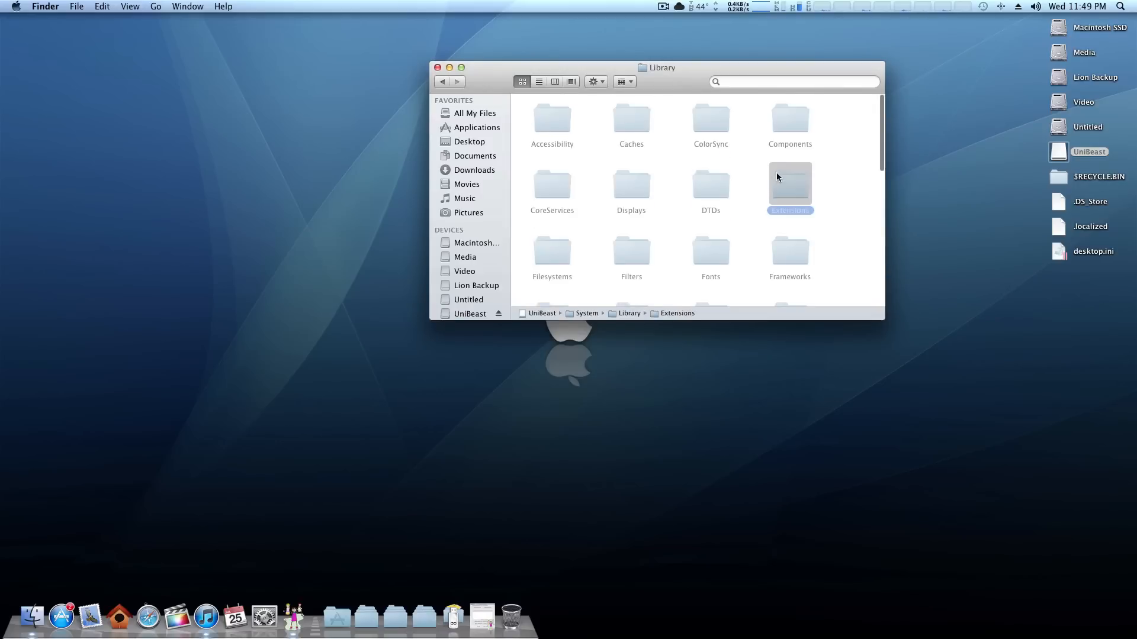
double_click(790, 187)
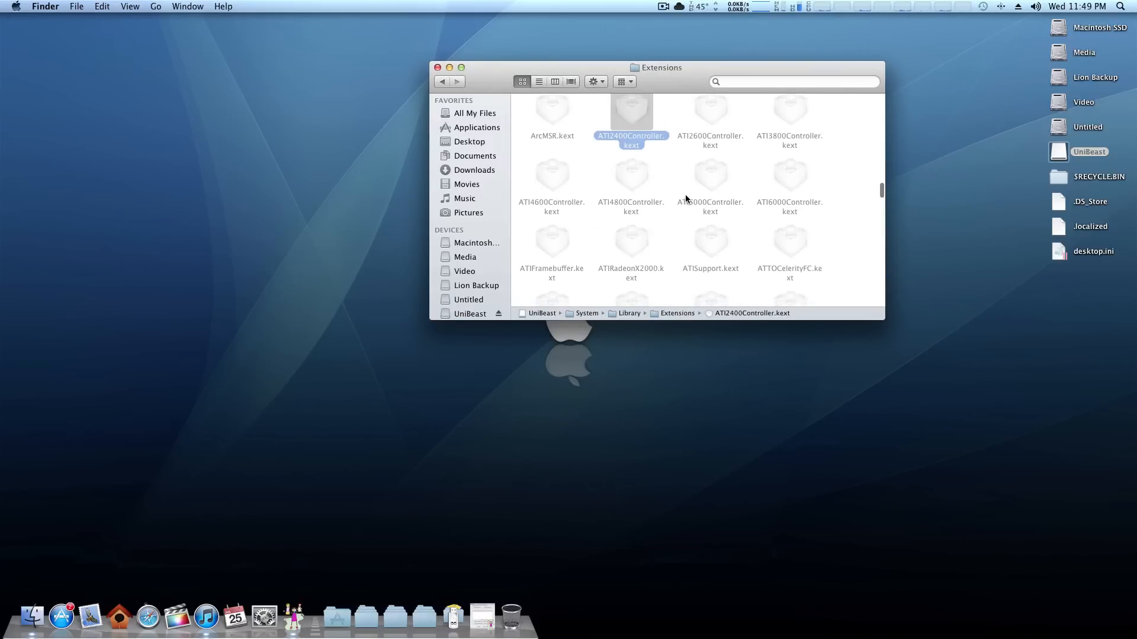
click(789, 177)
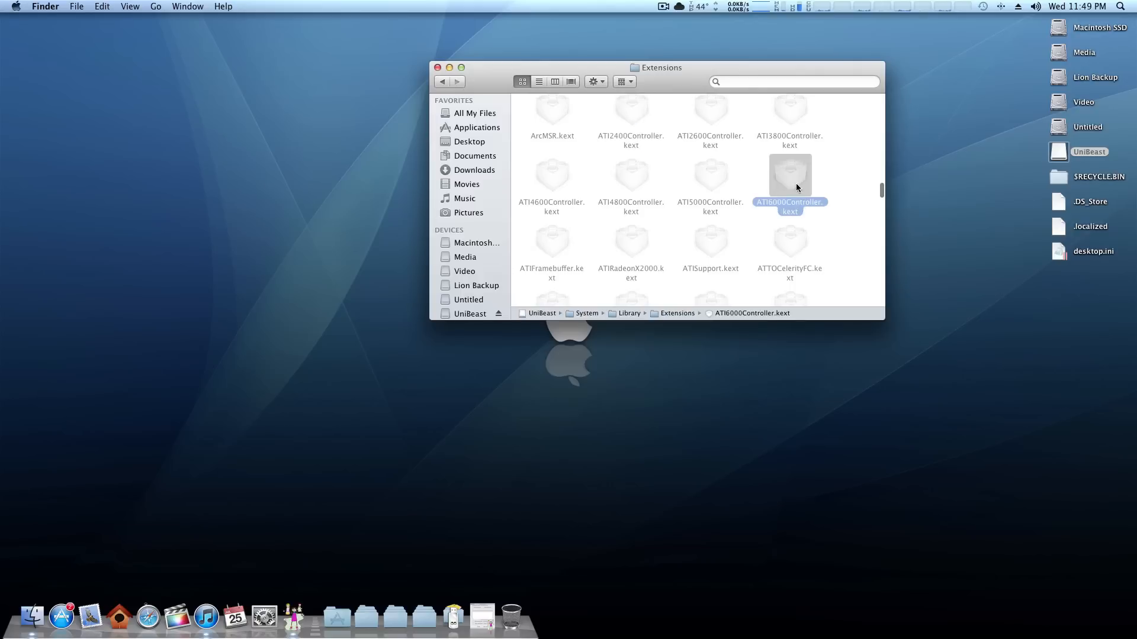
mouse_move(823, 182)
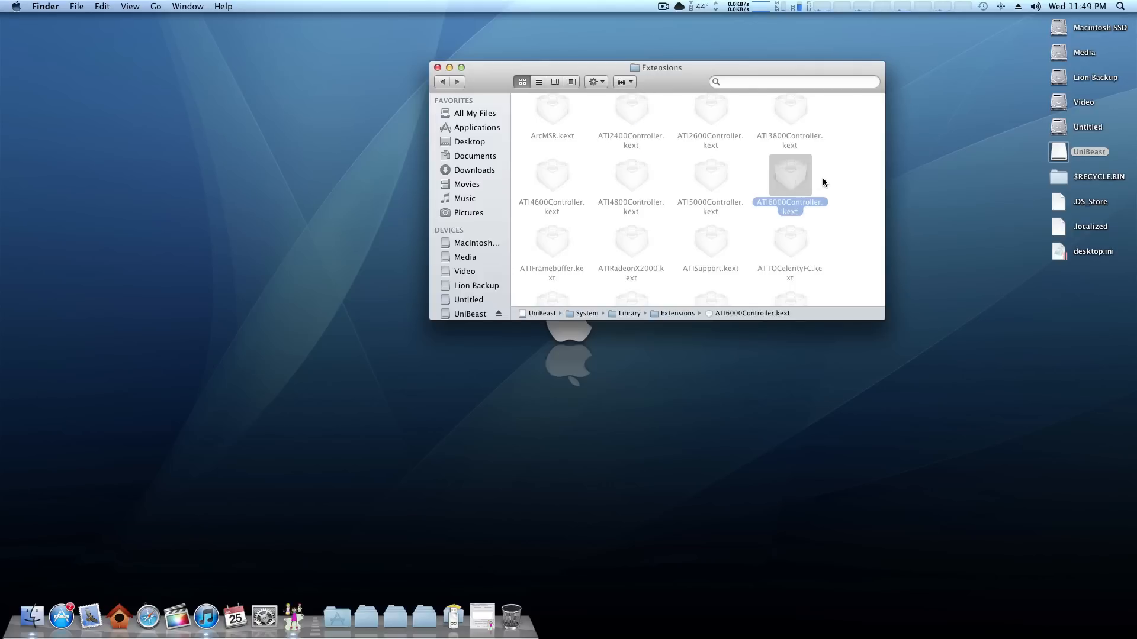
mouse_move(475, 263)
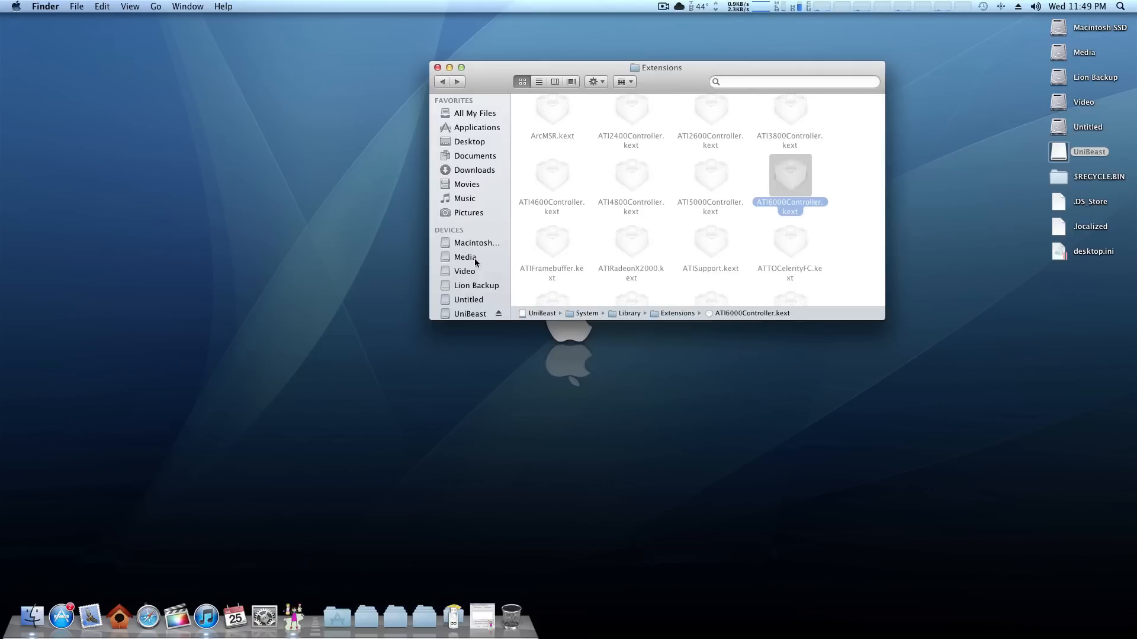
click(465, 257)
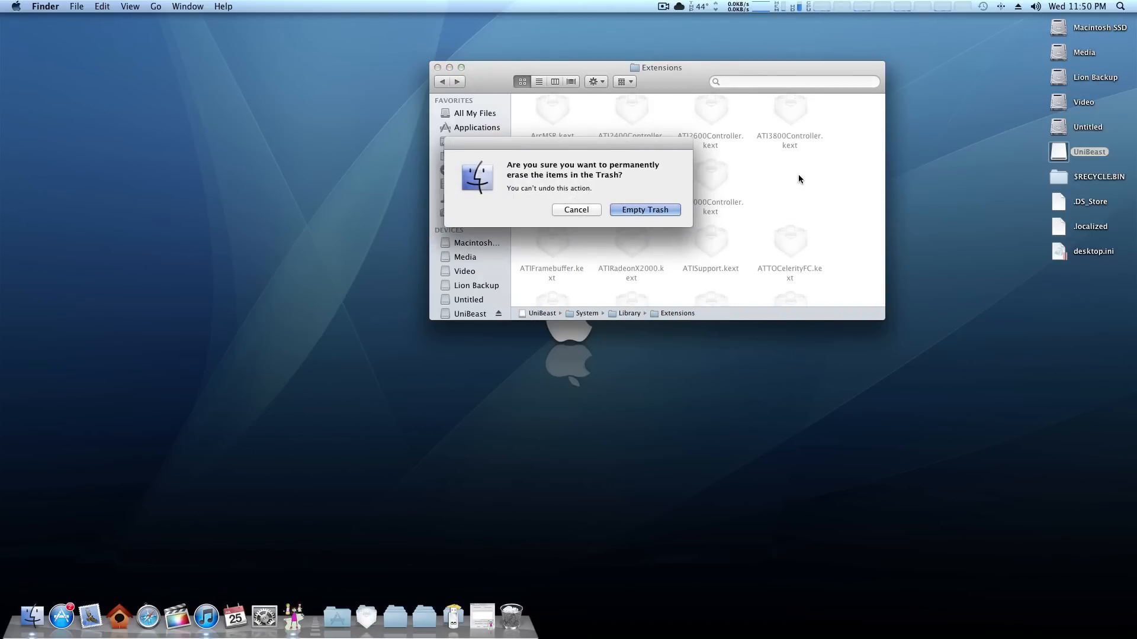
click(644, 210)
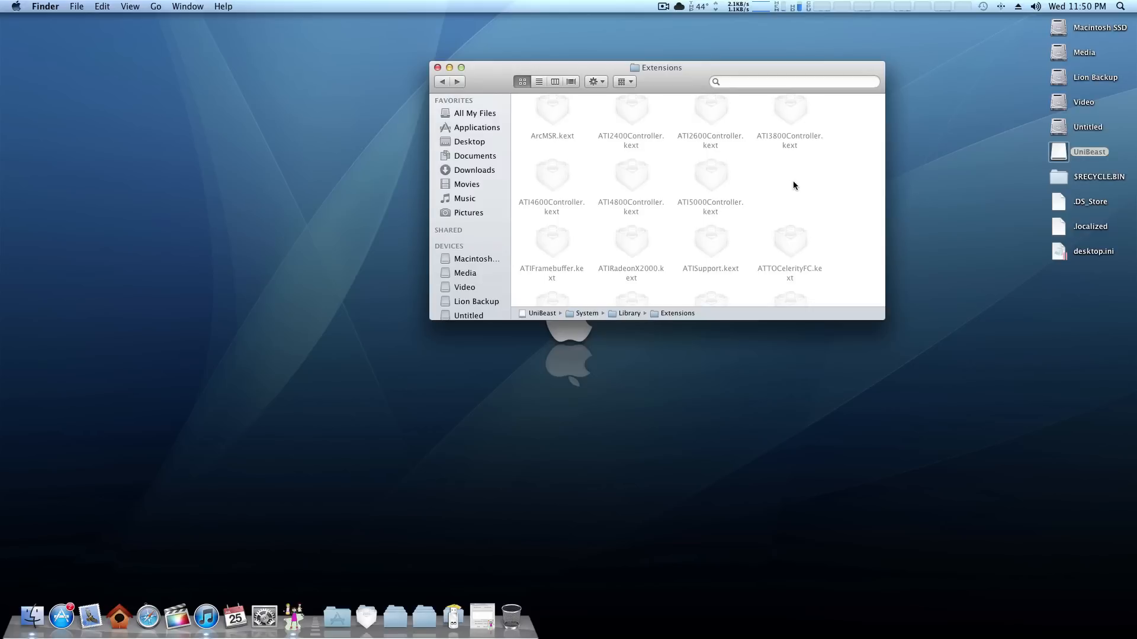